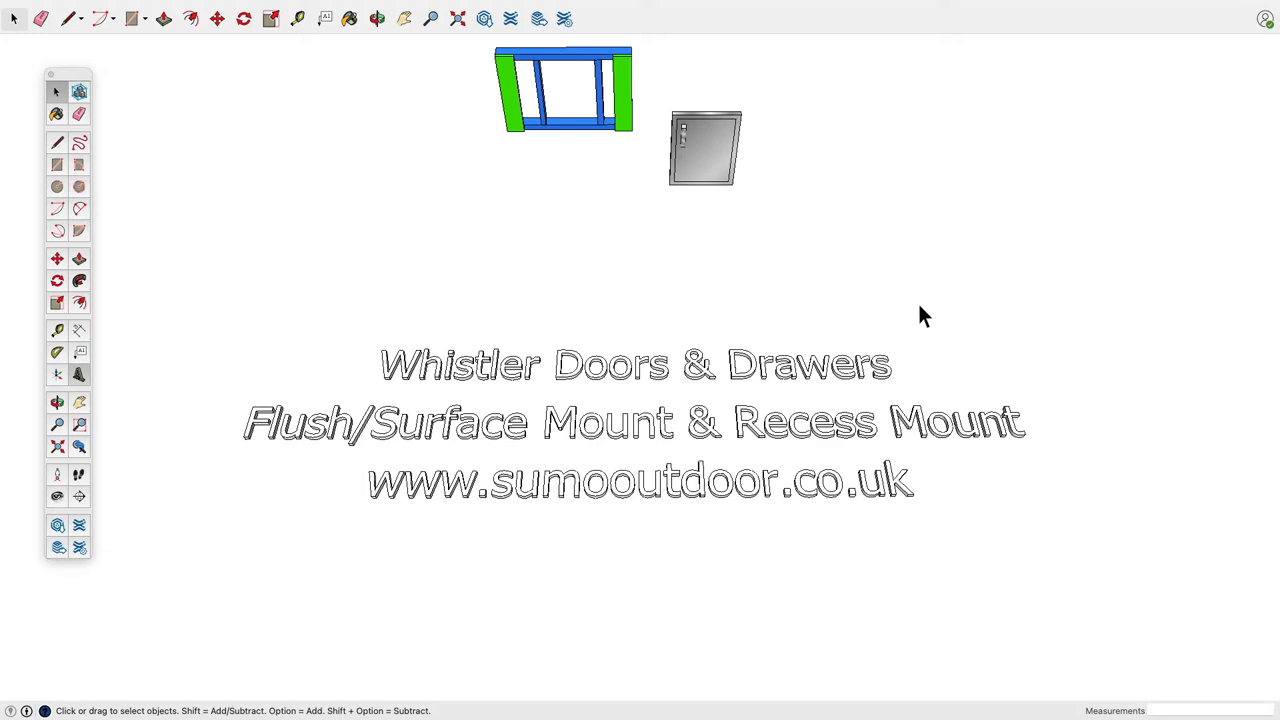
mouse_move(981, 528)
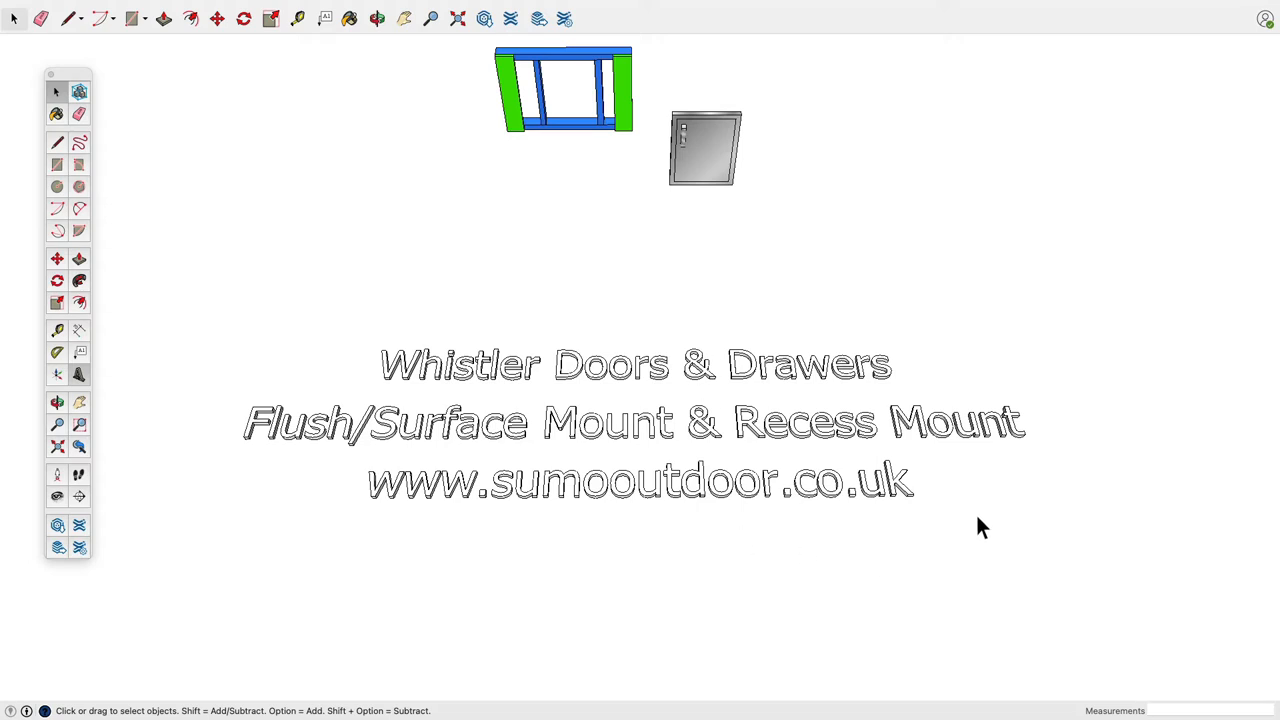
mouse_move(351, 470)
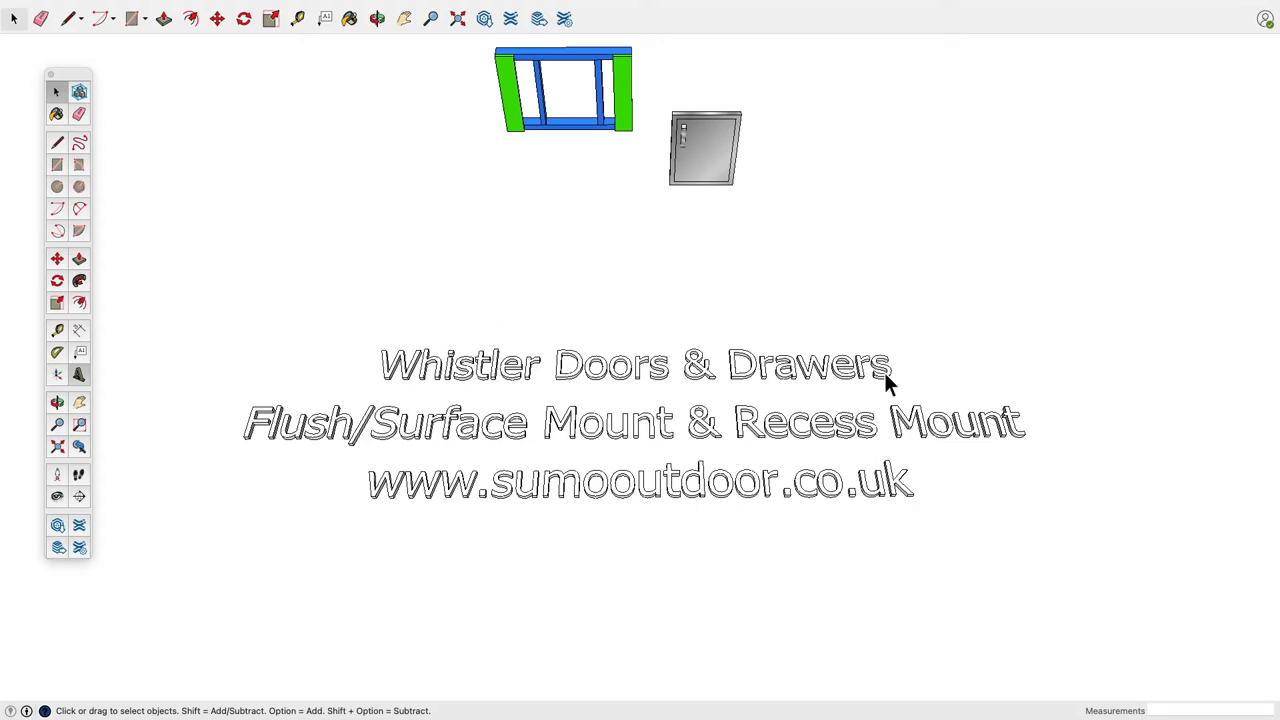
mouse_move(827, 318)
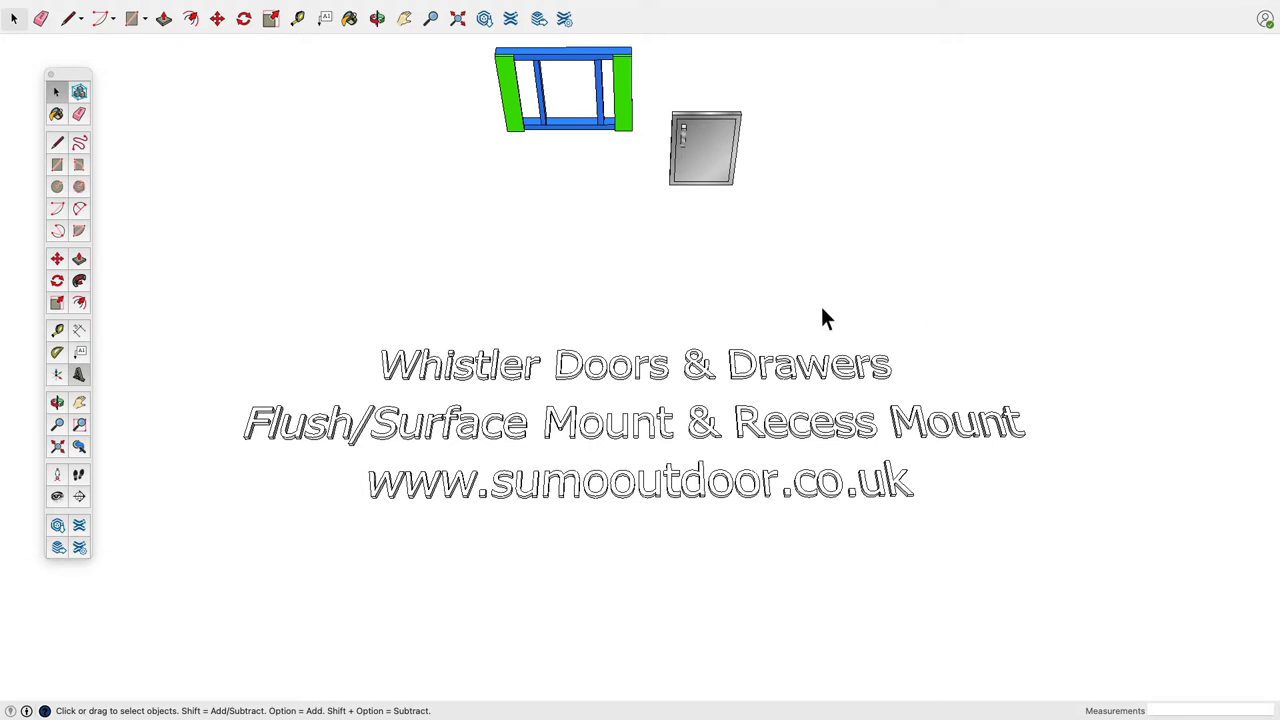
mouse_move(589, 632)
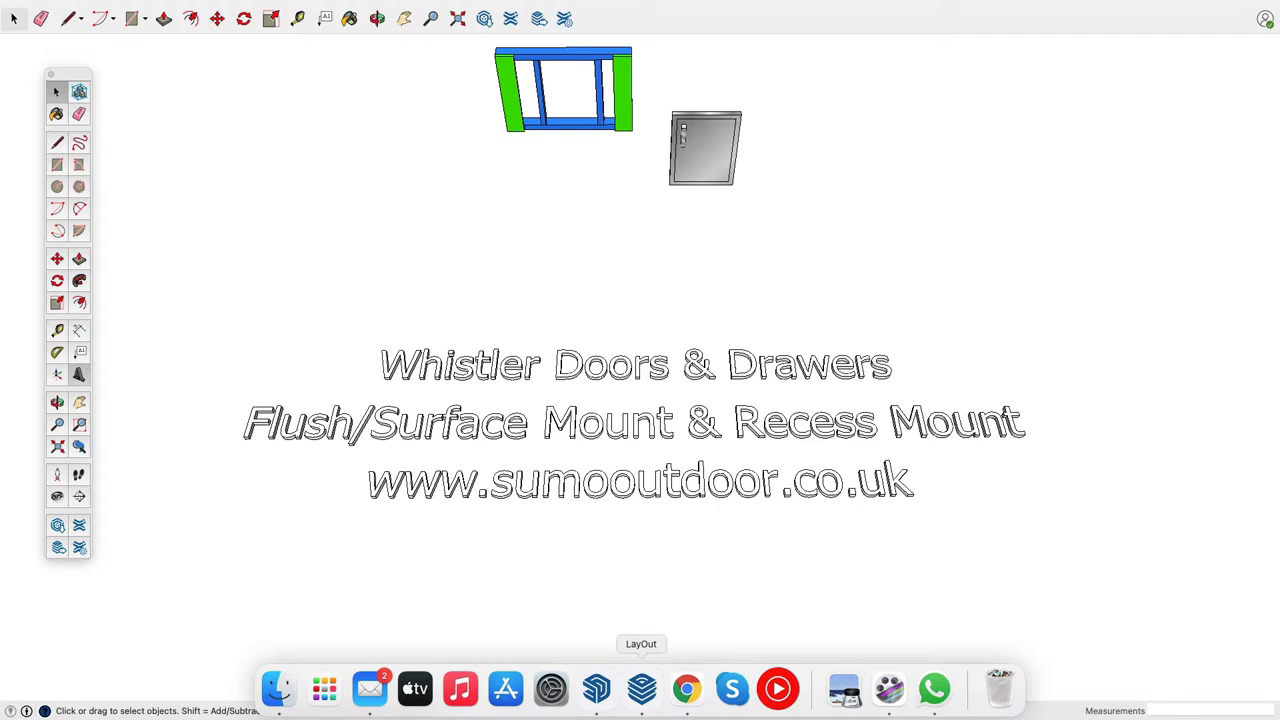
mouse_move(687, 688)
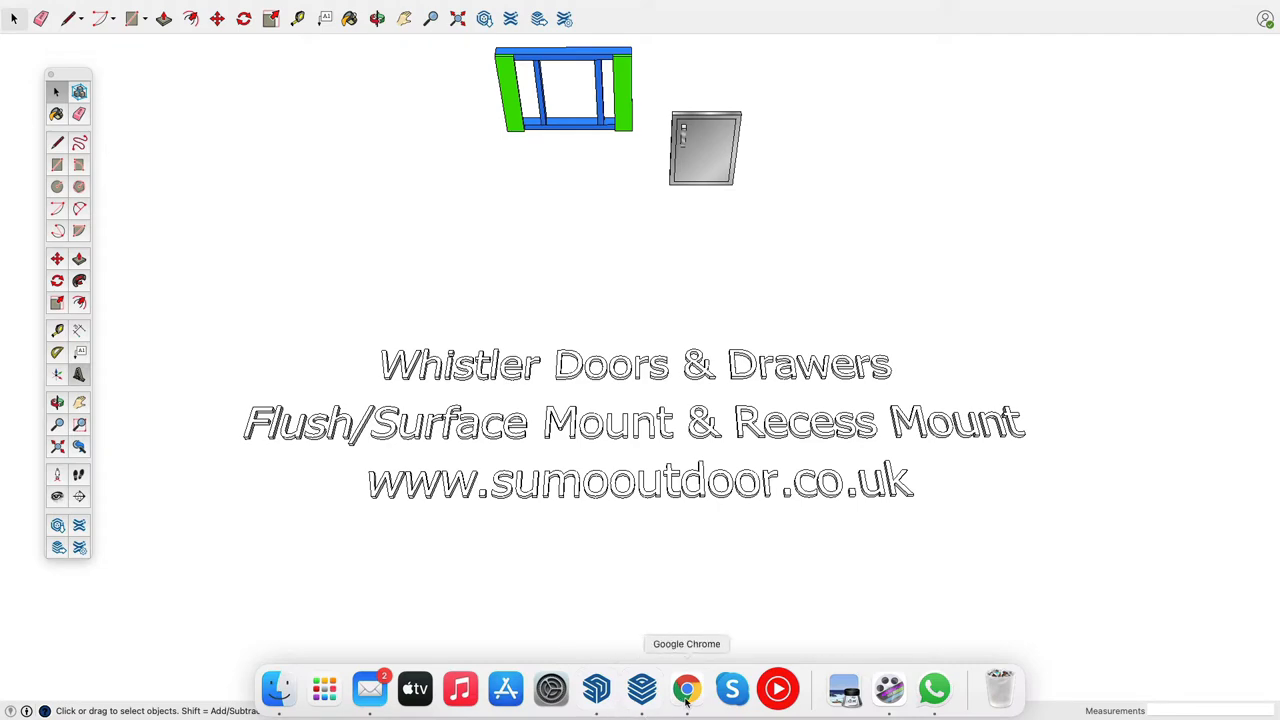
Bring up the Whistler Built In Components album and scroll down to the drawer and bin units
left_click(687, 688)
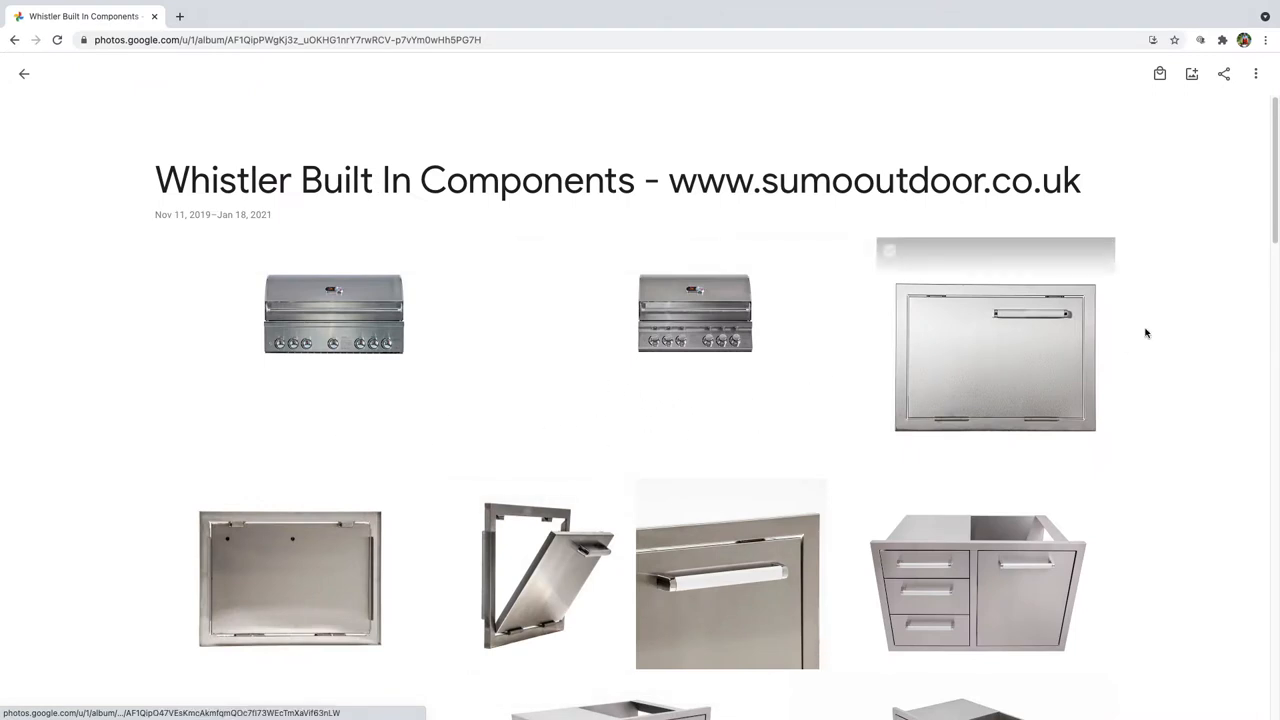
mouse_move(1025, 440)
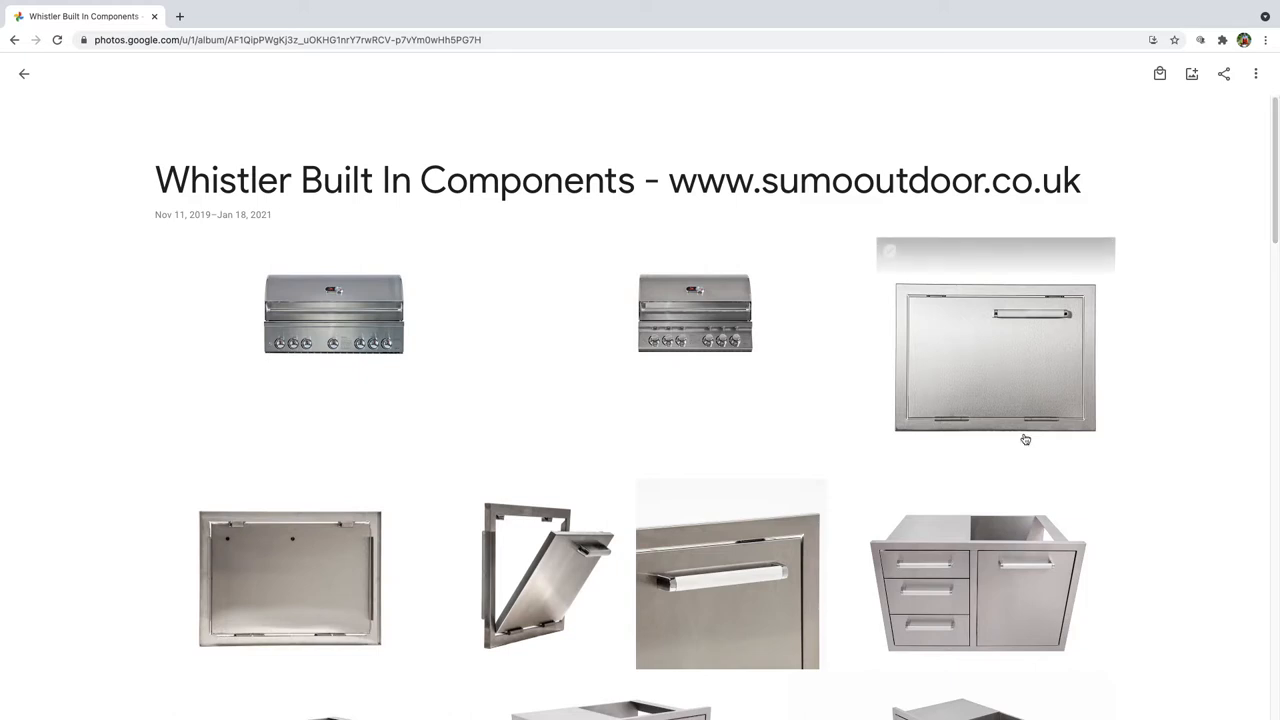
scroll("down", 3)
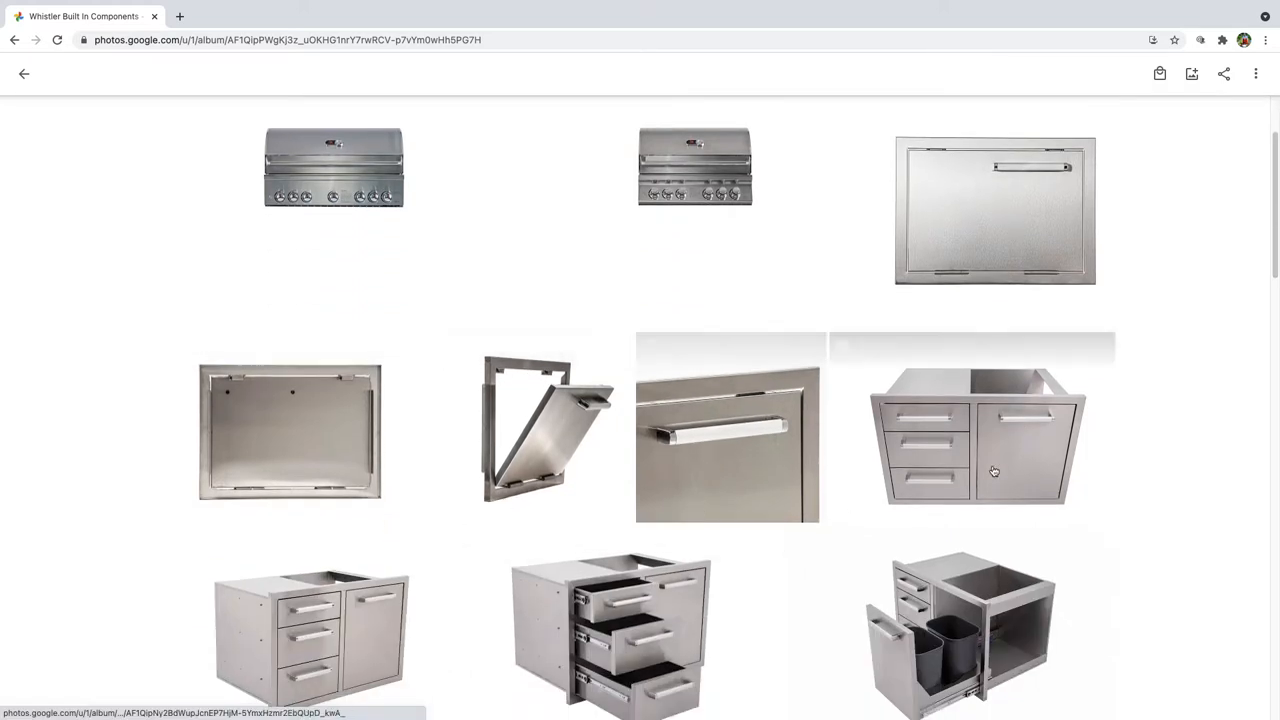
scroll("down", 3)
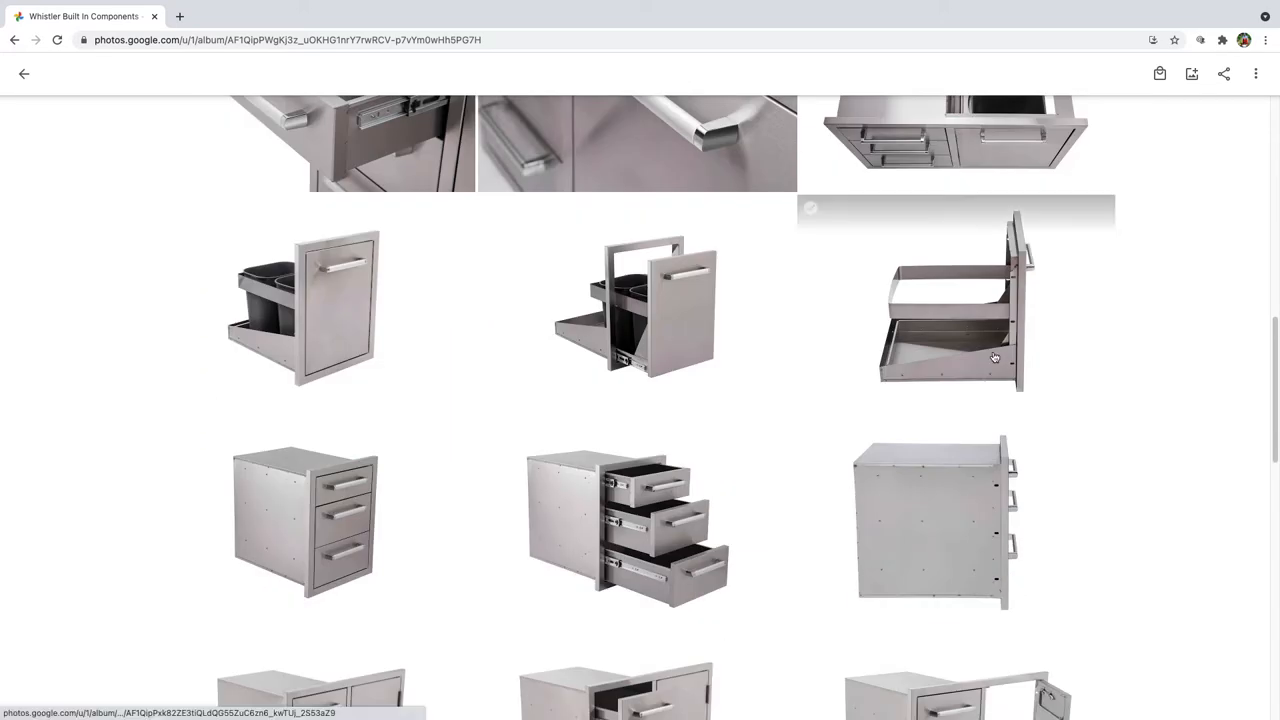
View the pull-out drawer photo with its upper rack and slanted lower tray full-size
left_click(955, 300)
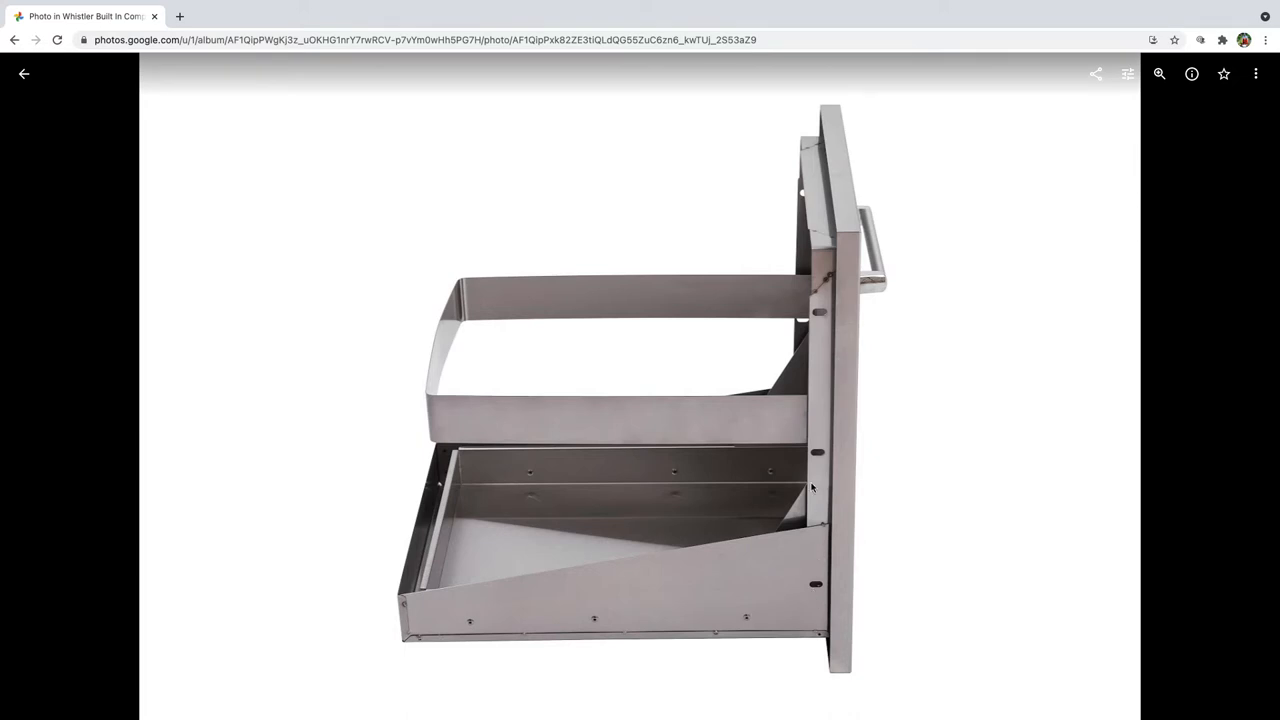
mouse_move(818, 478)
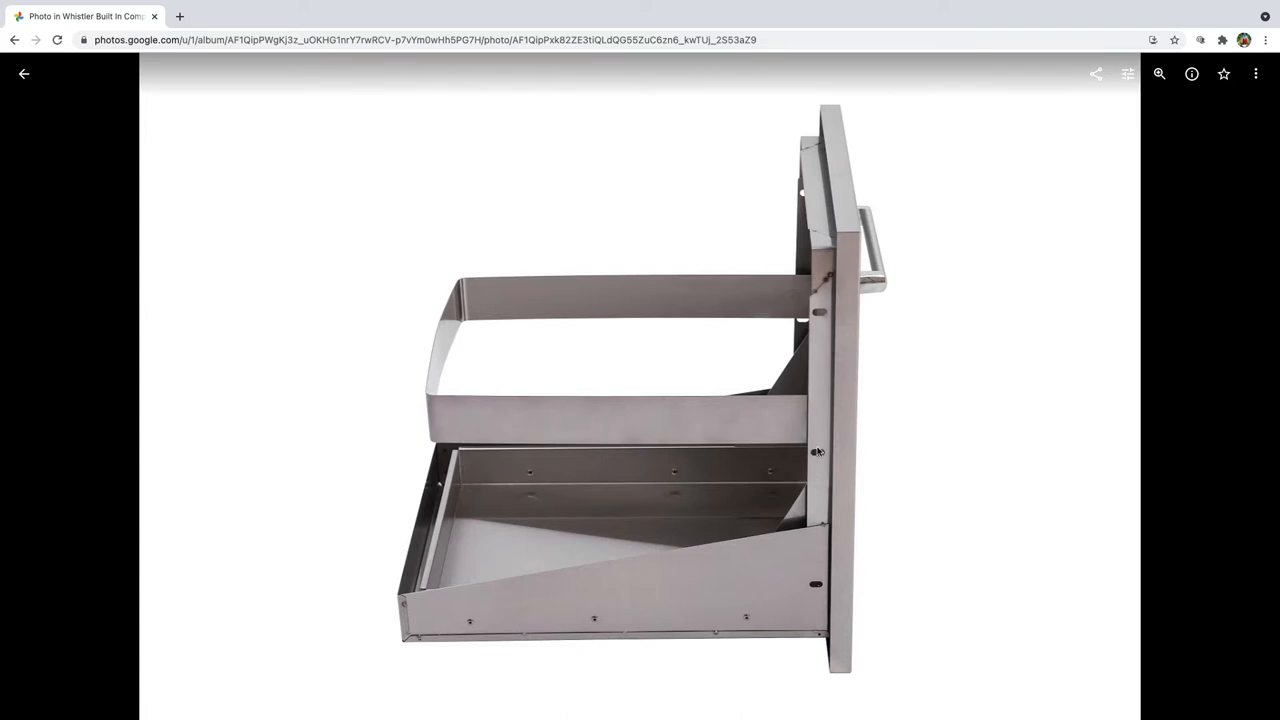
mouse_move(814, 373)
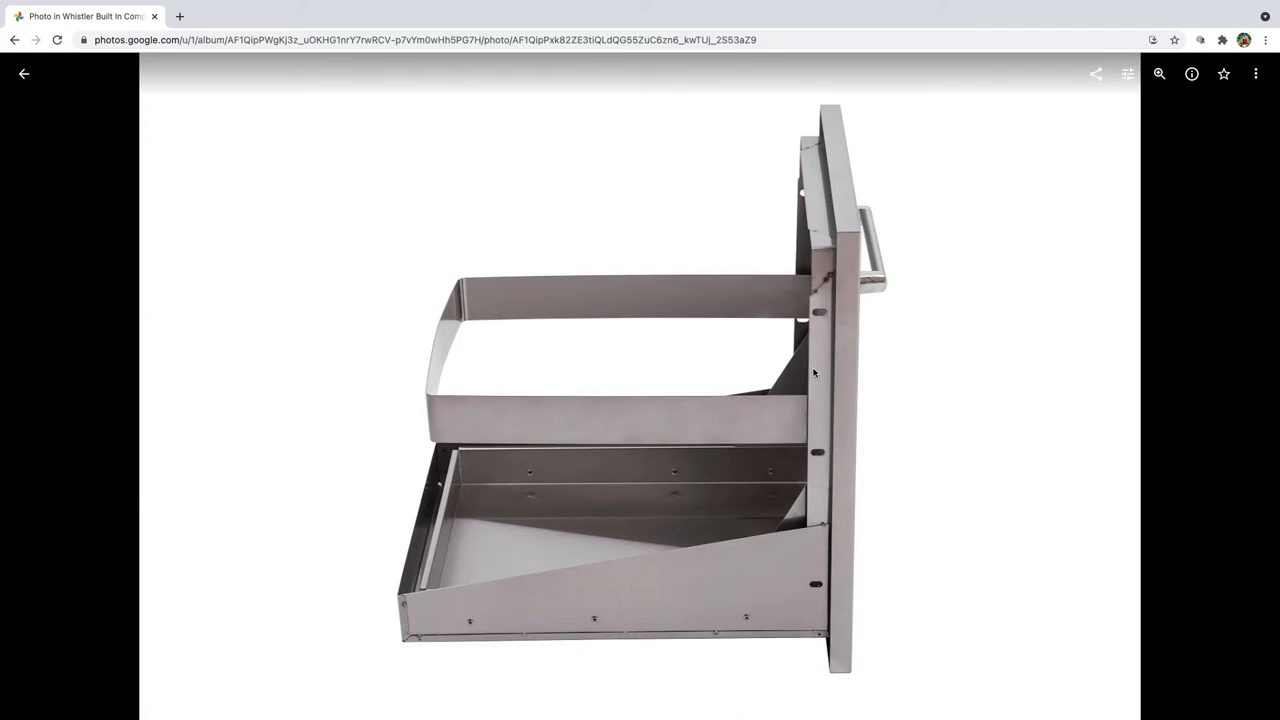
mouse_move(820, 313)
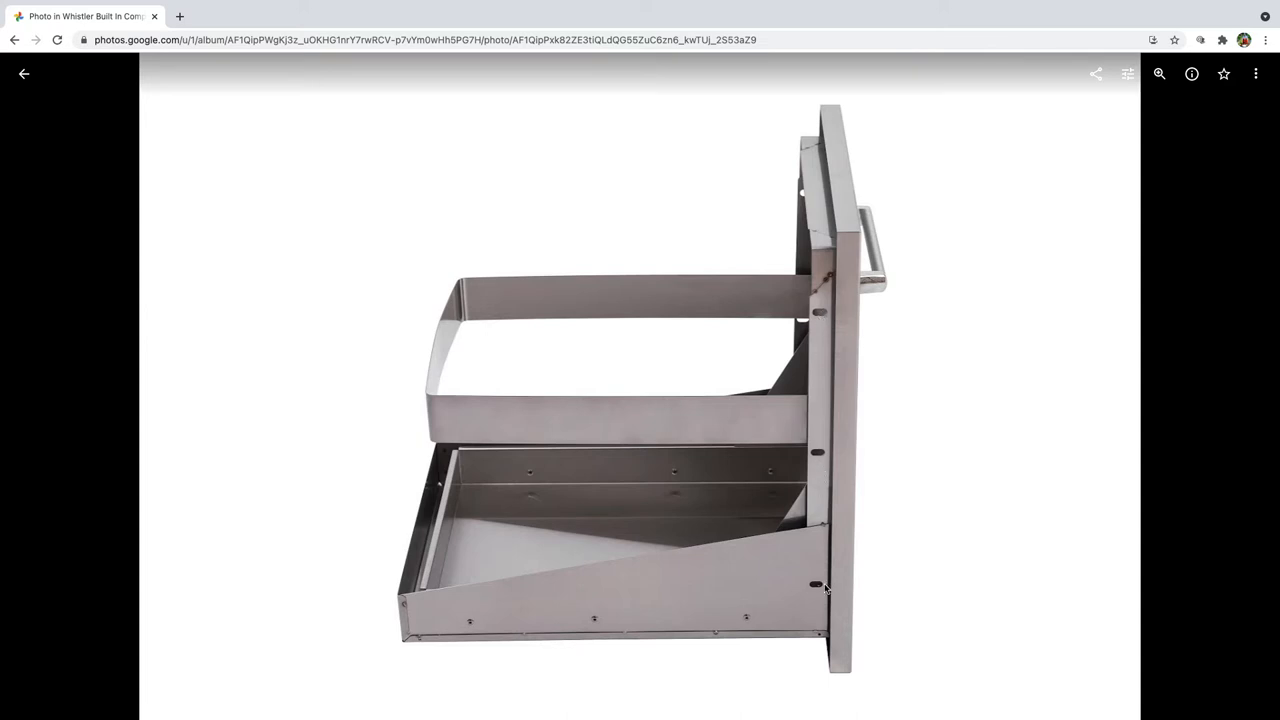
mouse_move(827, 570)
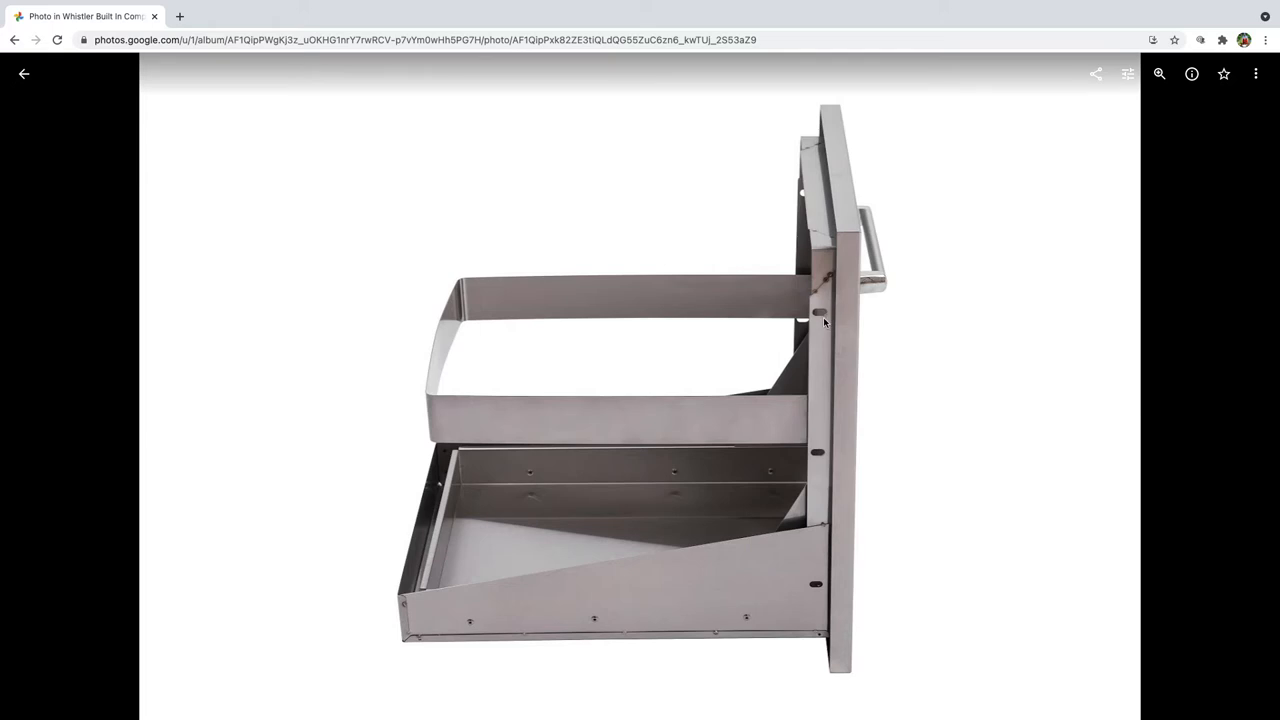
mouse_move(830, 326)
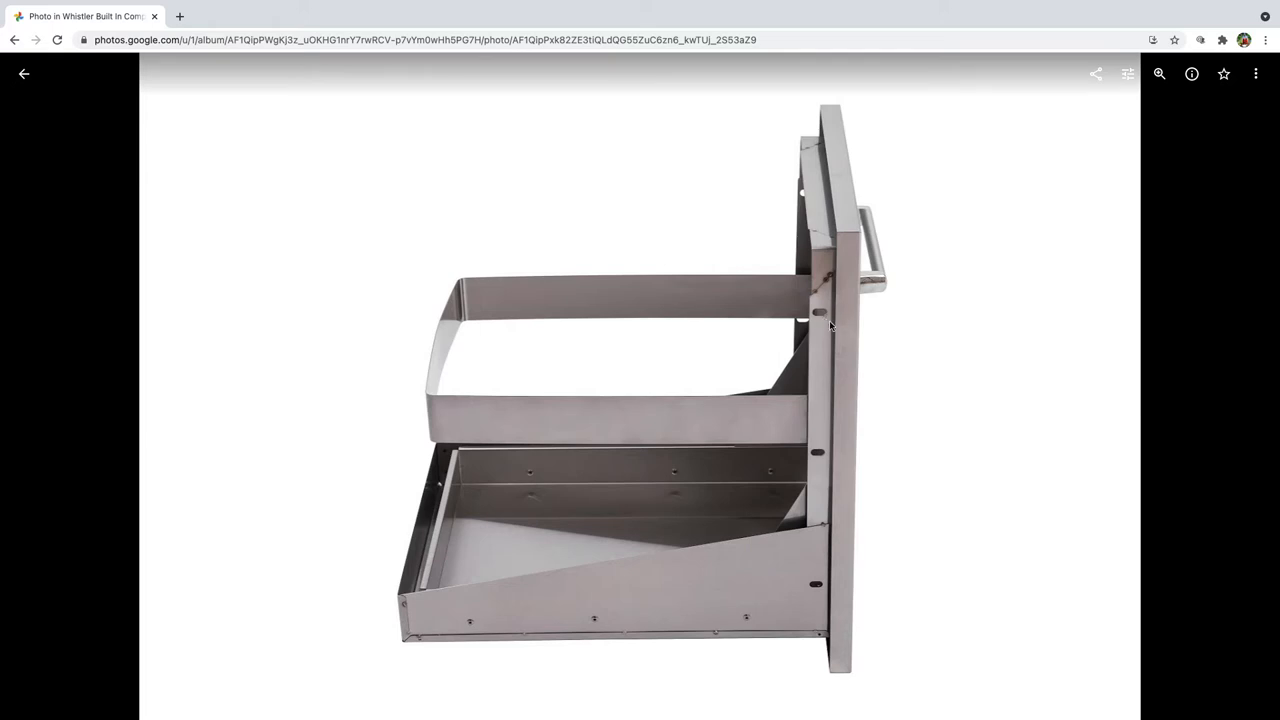
mouse_move(770, 326)
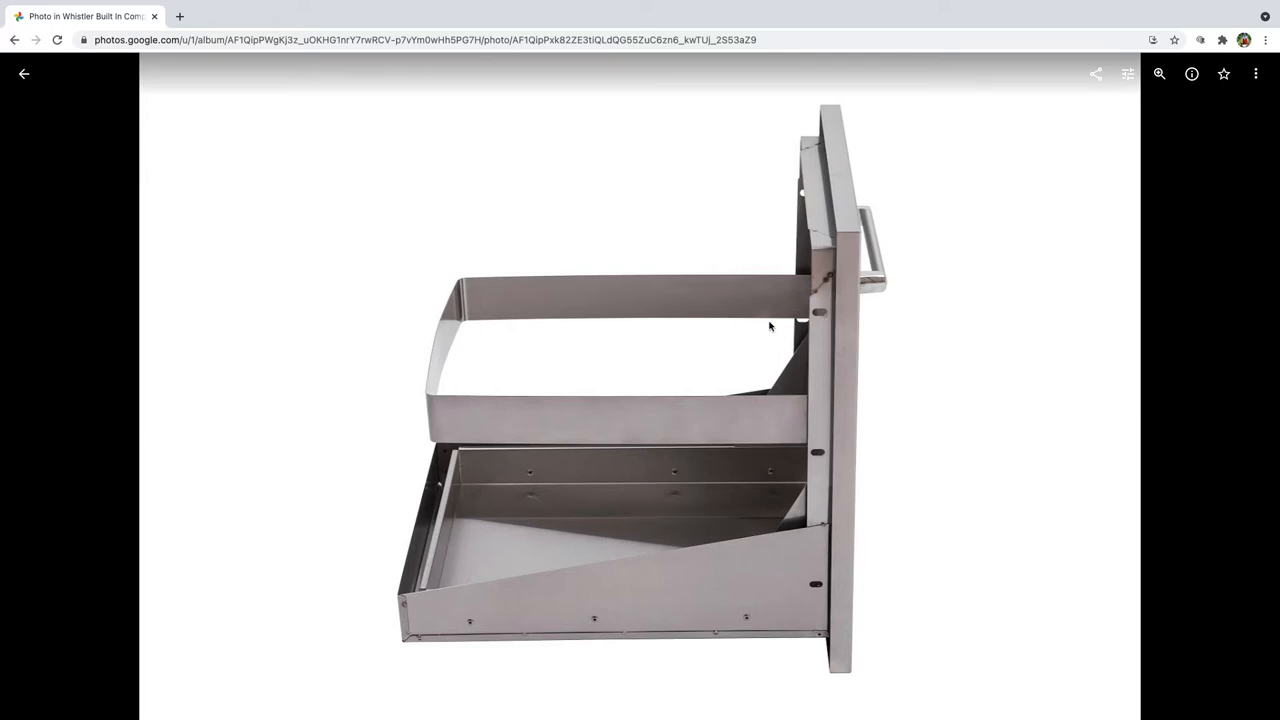
mouse_move(790, 431)
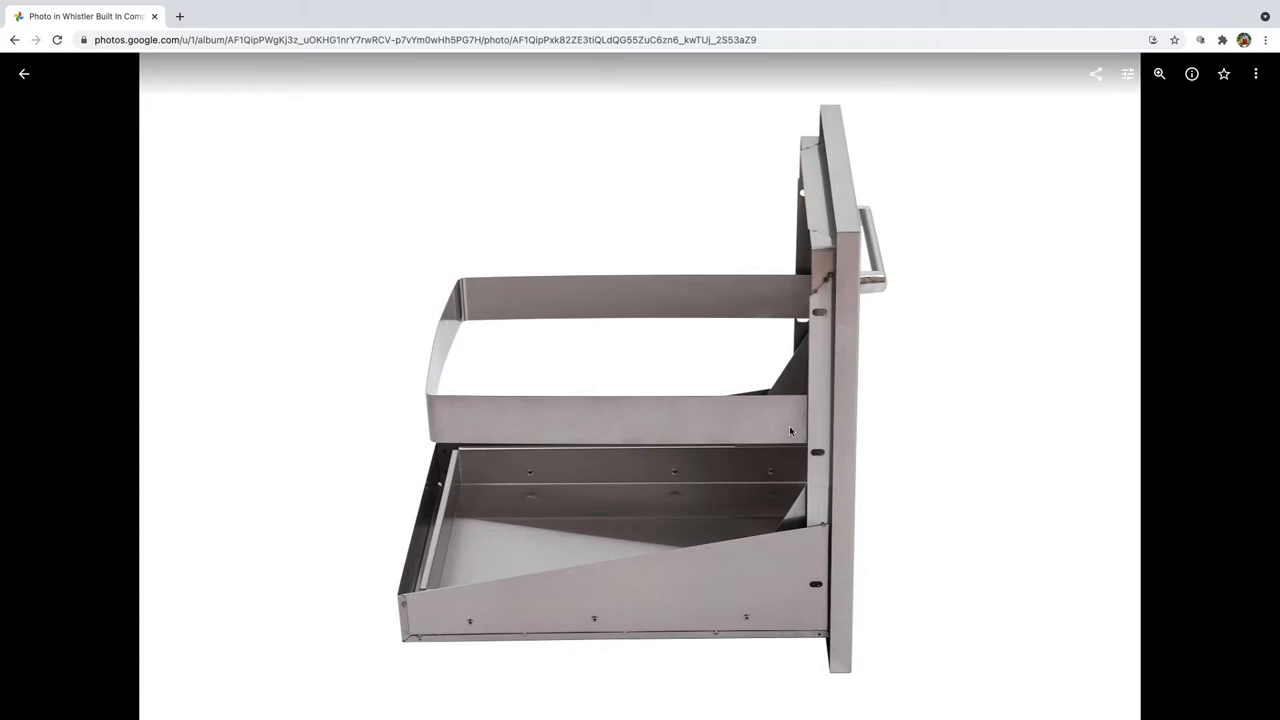
mouse_move(869, 253)
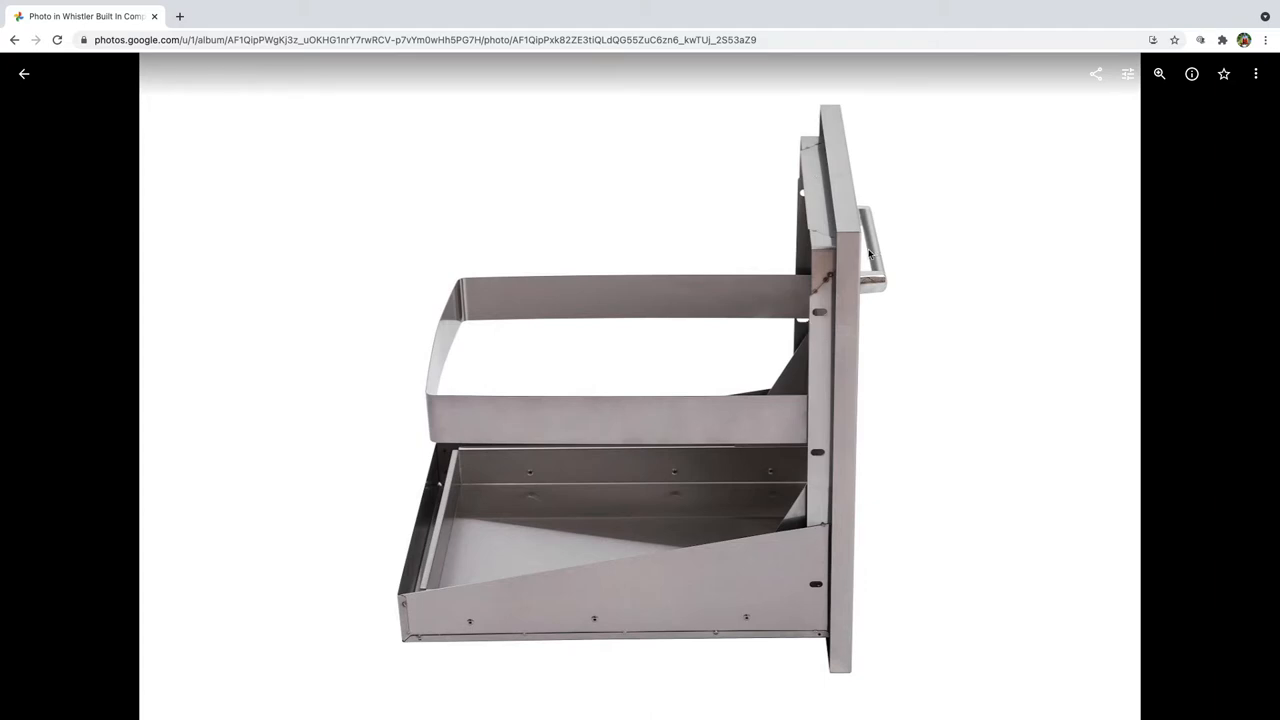
mouse_move(832, 277)
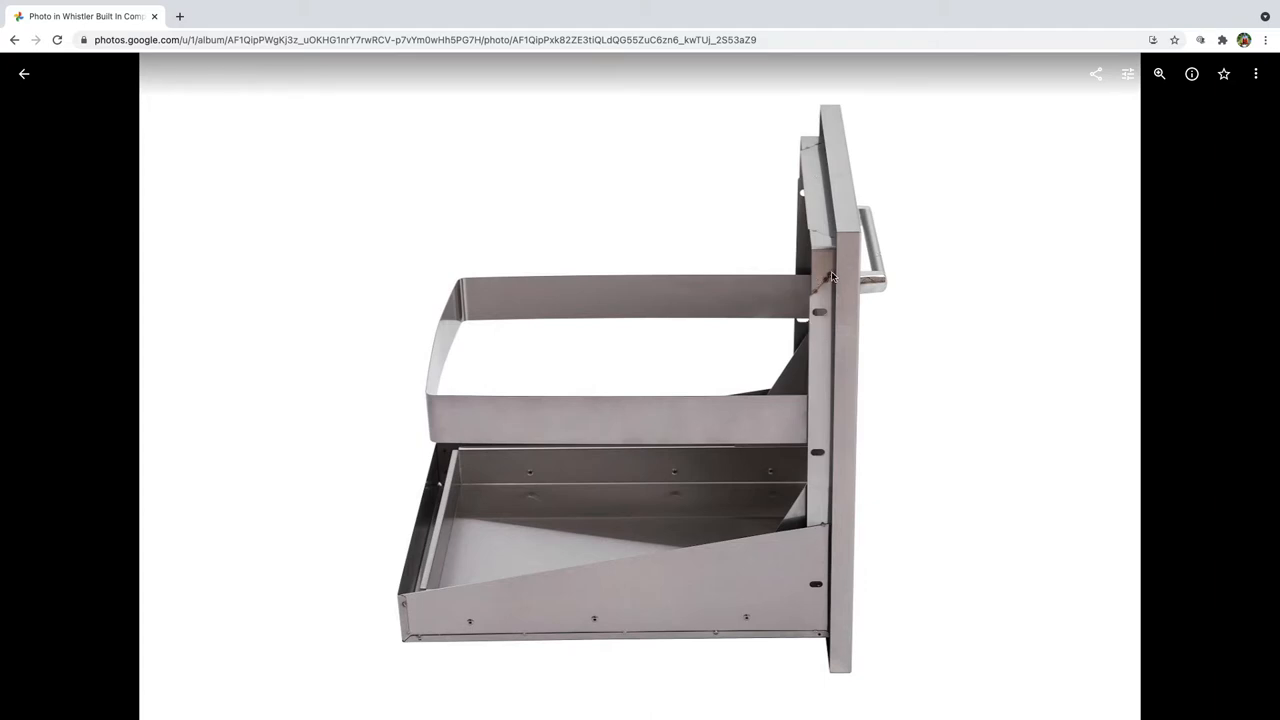
mouse_move(842, 290)
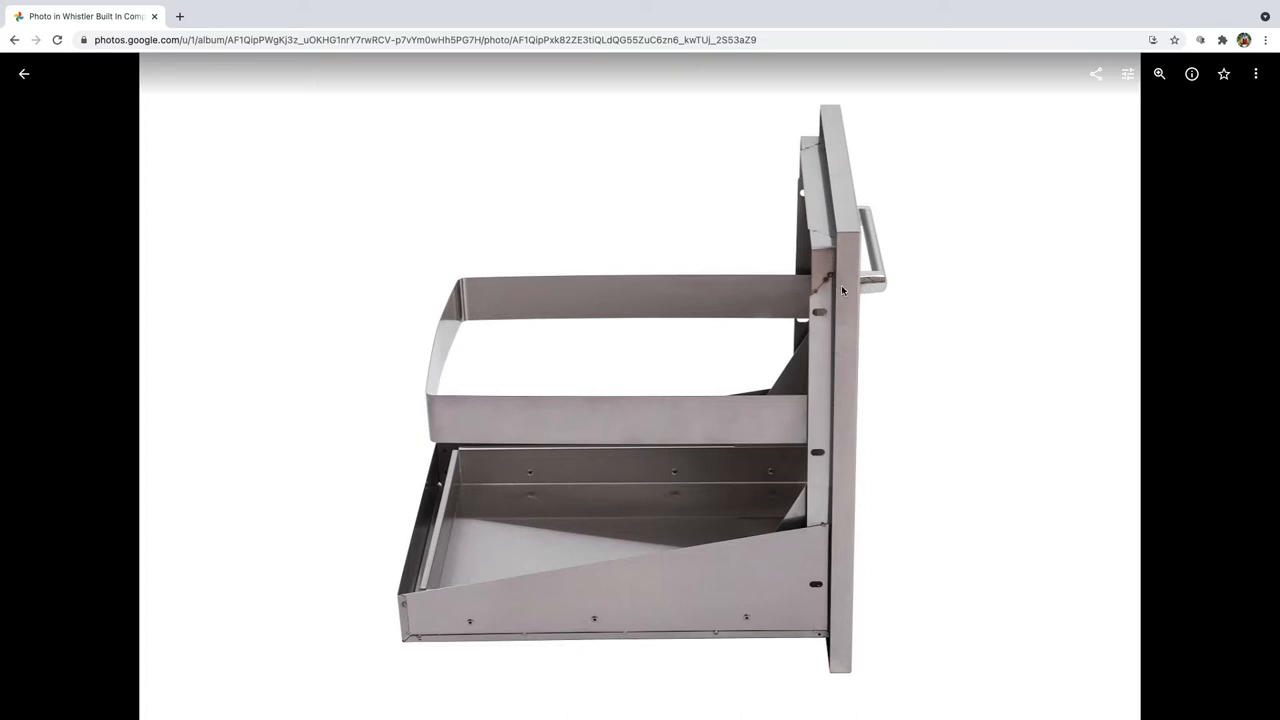
mouse_move(250, 112)
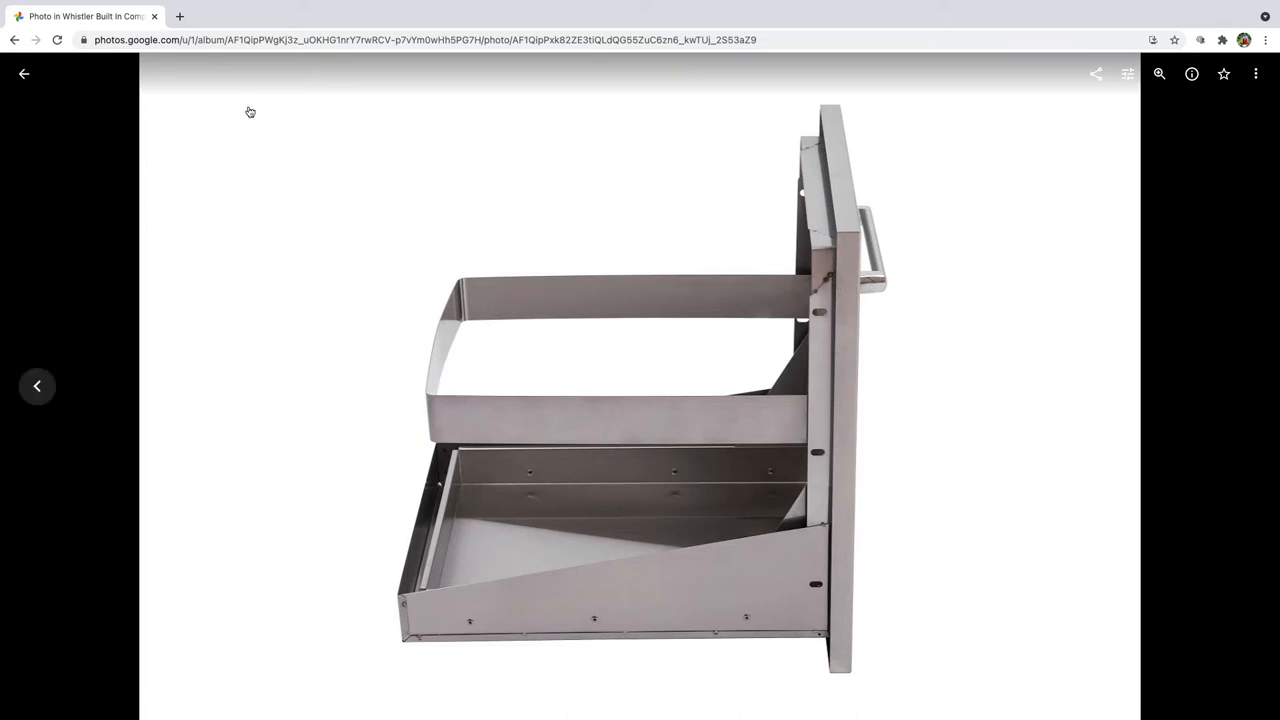
mouse_move(86, 120)
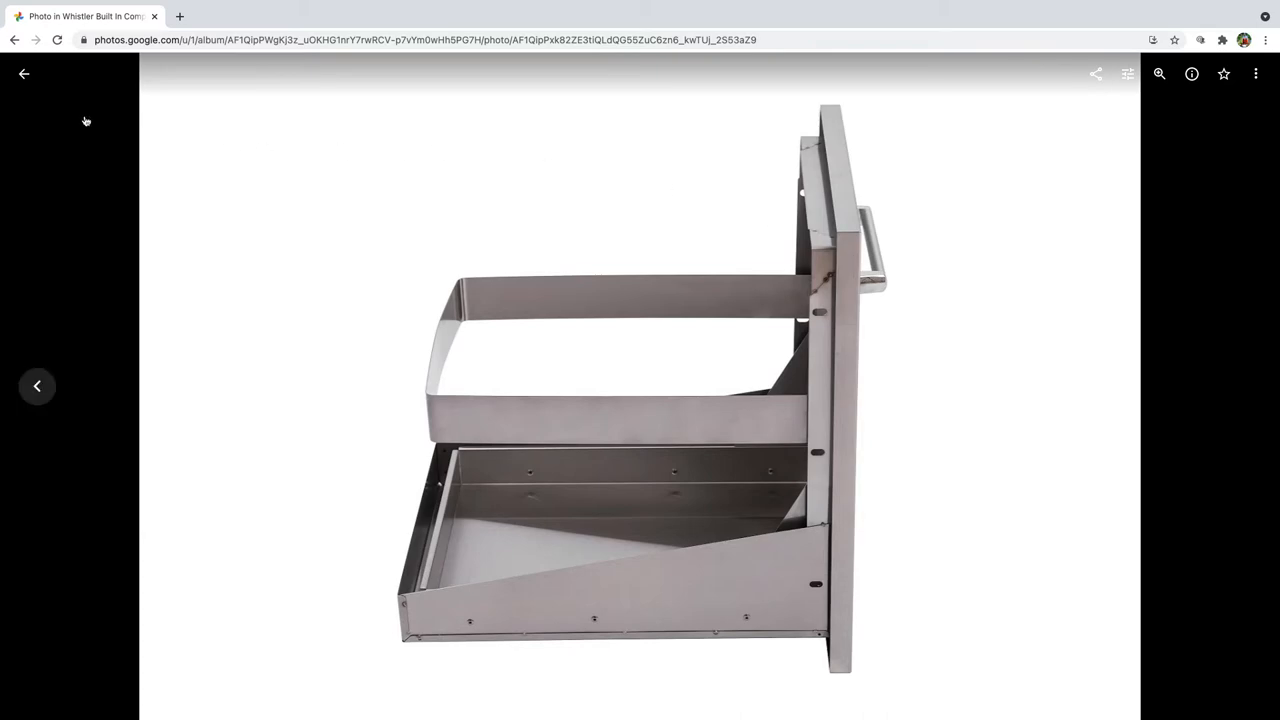
Scroll the album, view the cabinet-with-twin-bins photo, and return to the grid
left_click(24, 73)
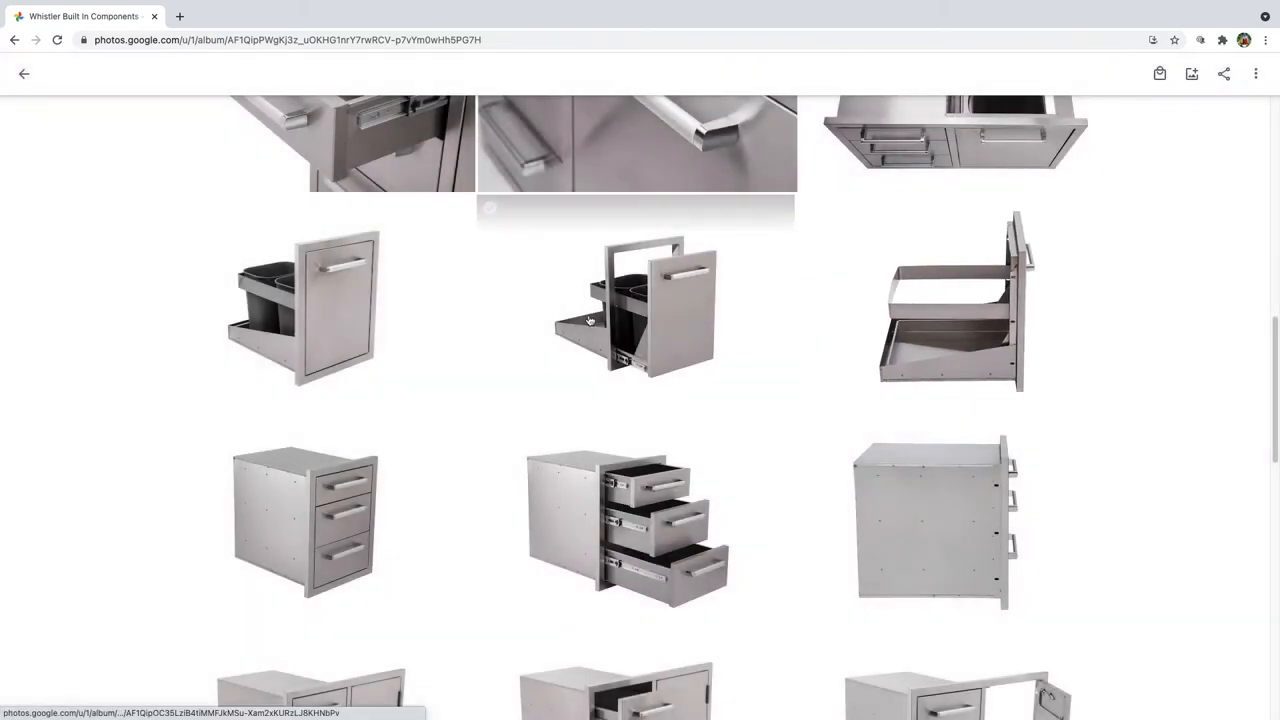
scroll("down", 3)
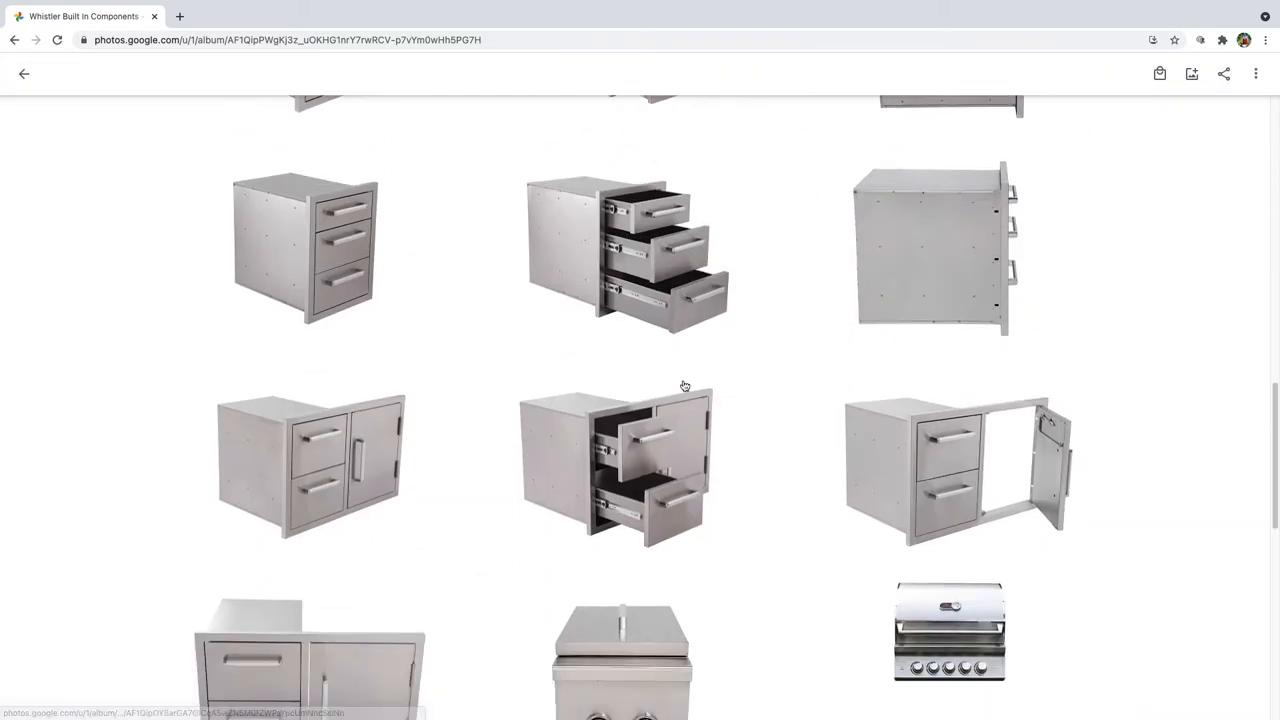
scroll("down", 3)
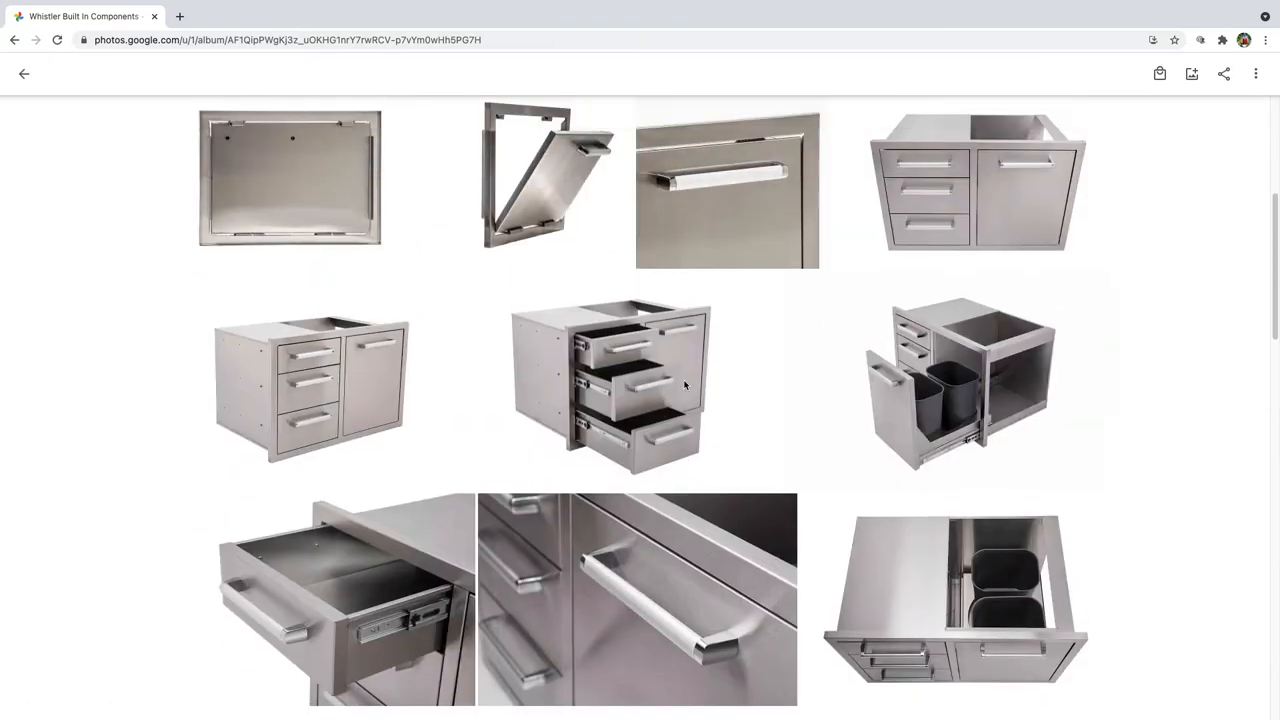
left_click(953, 600)
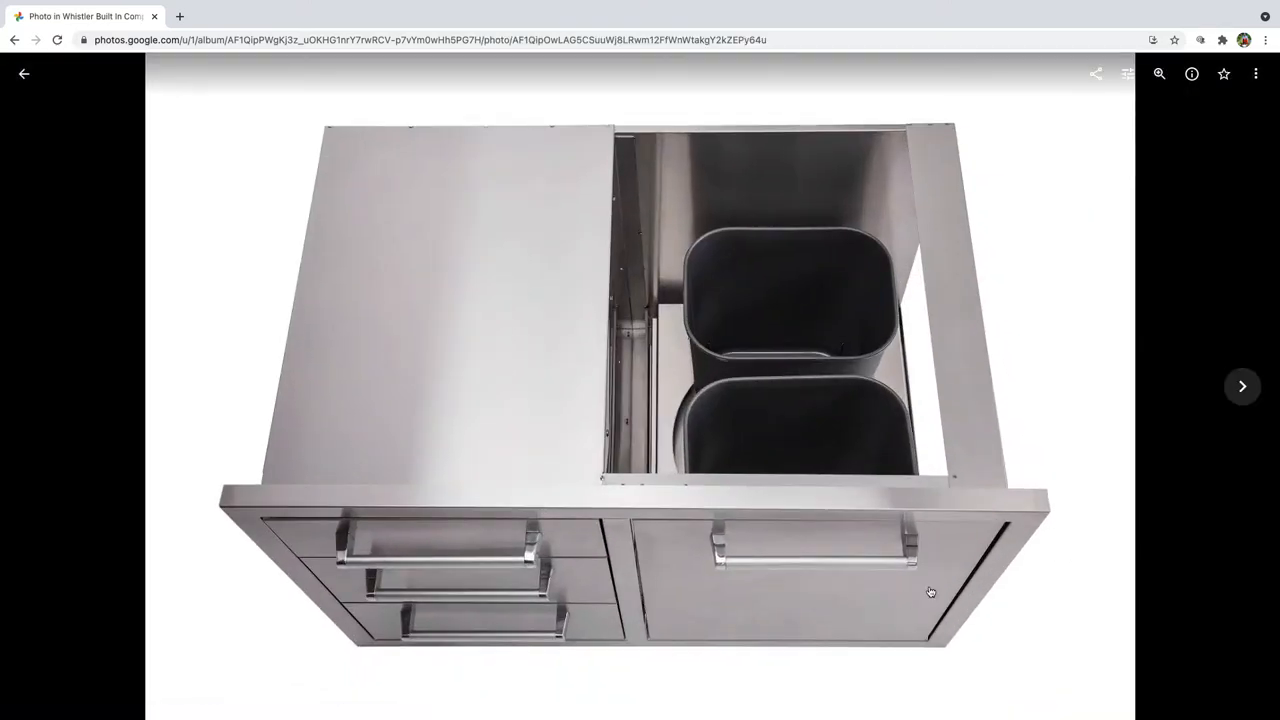
mouse_move(1040, 501)
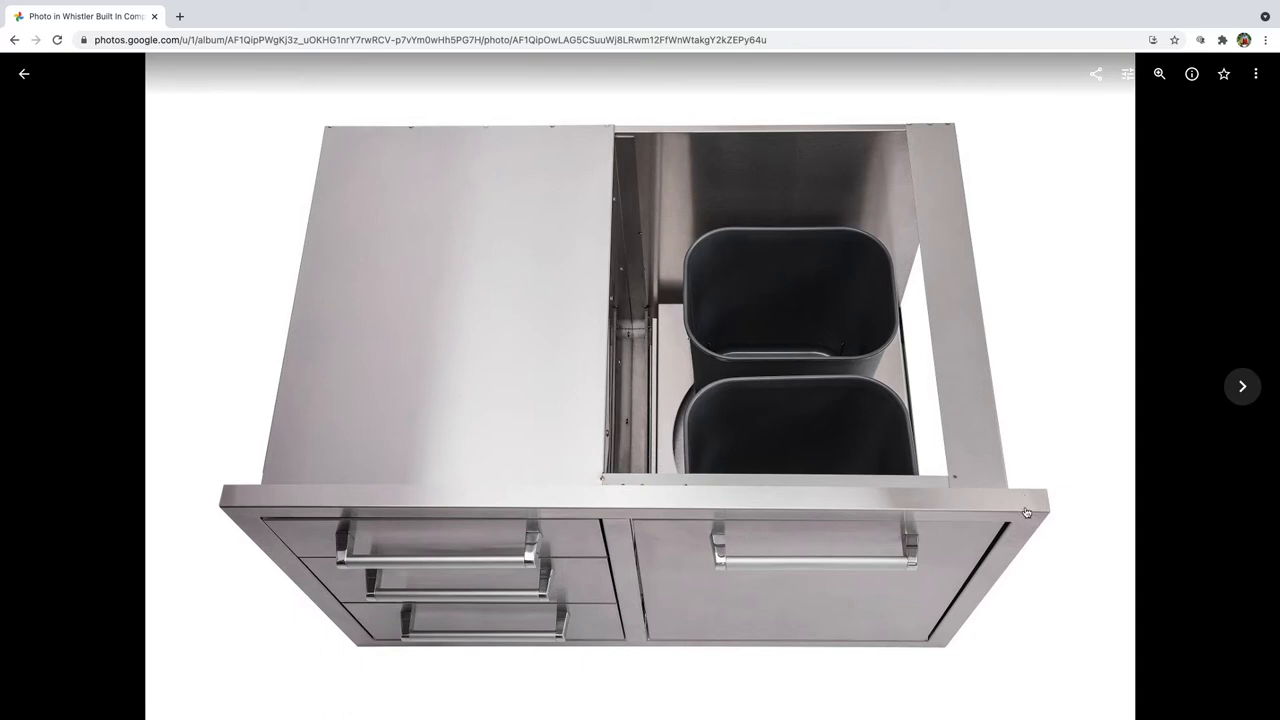
mouse_move(1017, 496)
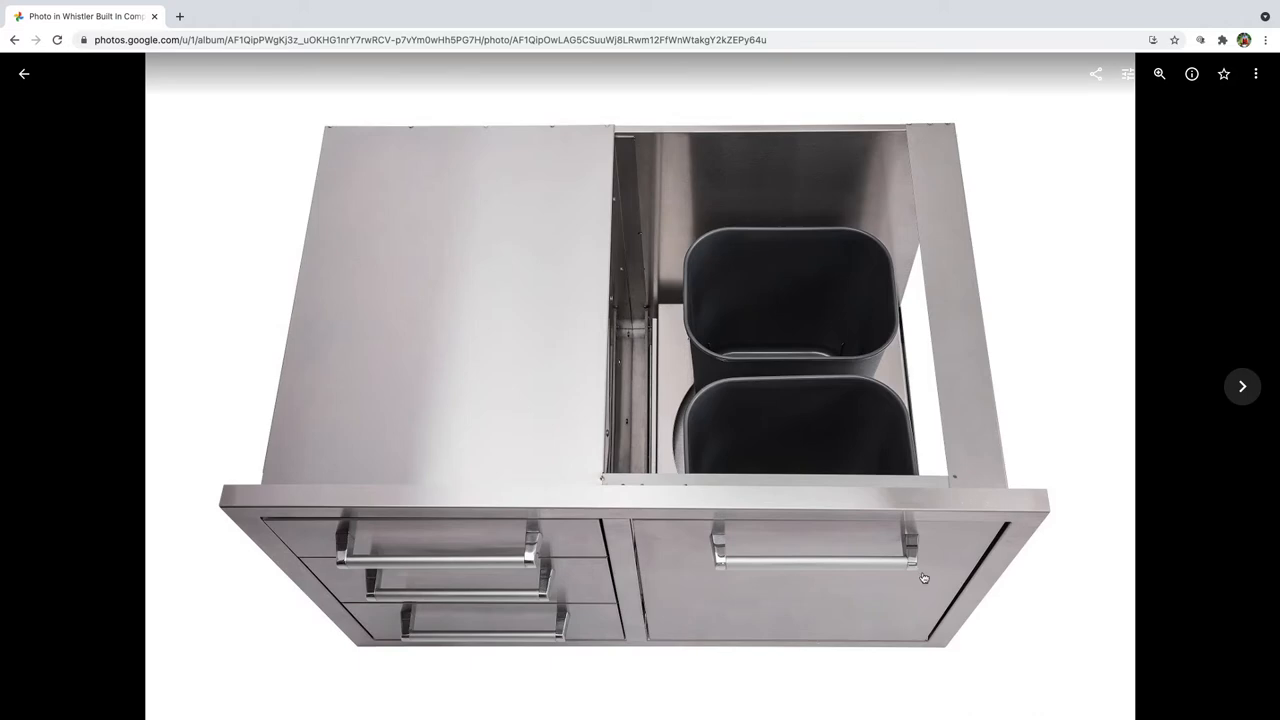
left_click(1242, 386)
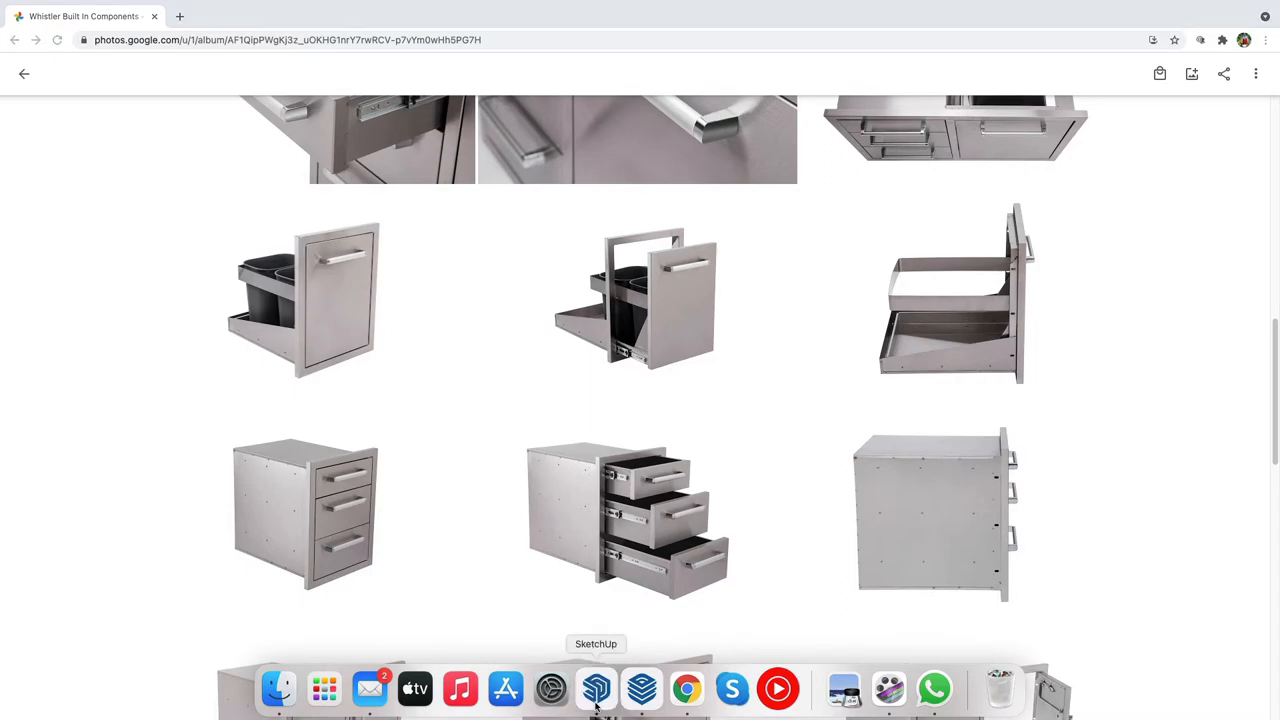
Switch to SketchUp showing the blue-and-green frame model with the stainless door unit
left_click(596, 688)
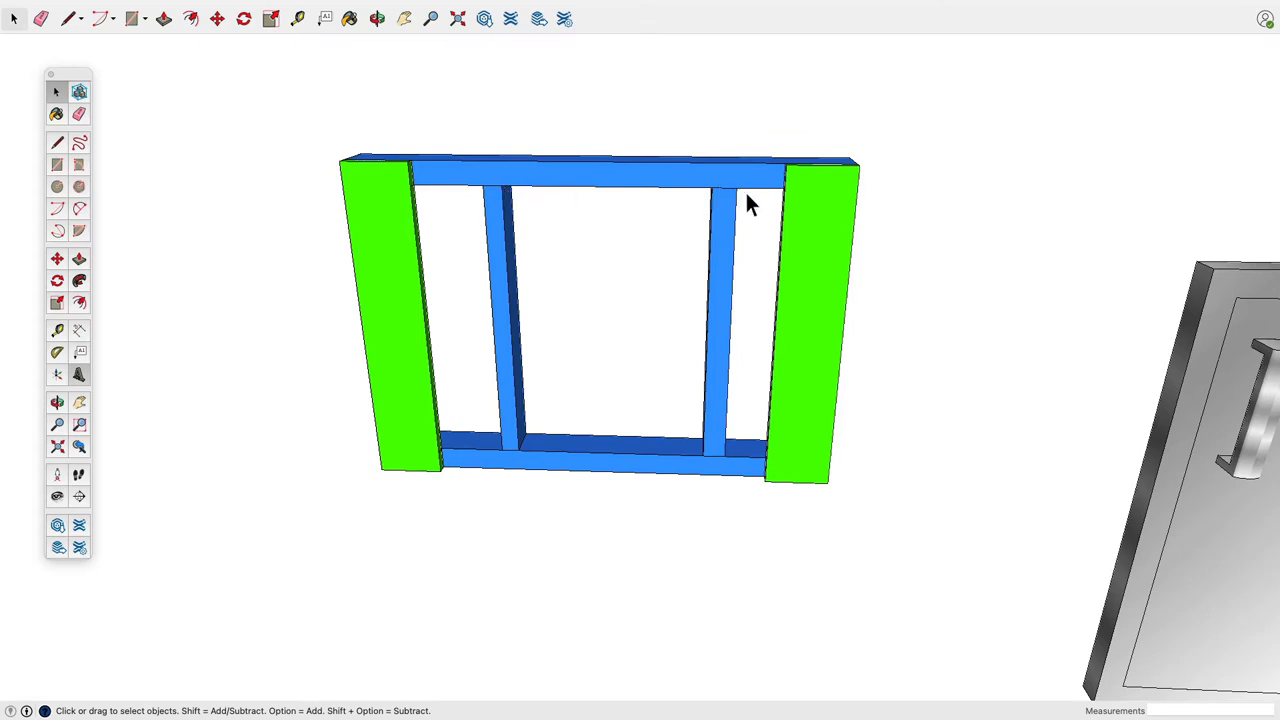
mouse_move(378, 200)
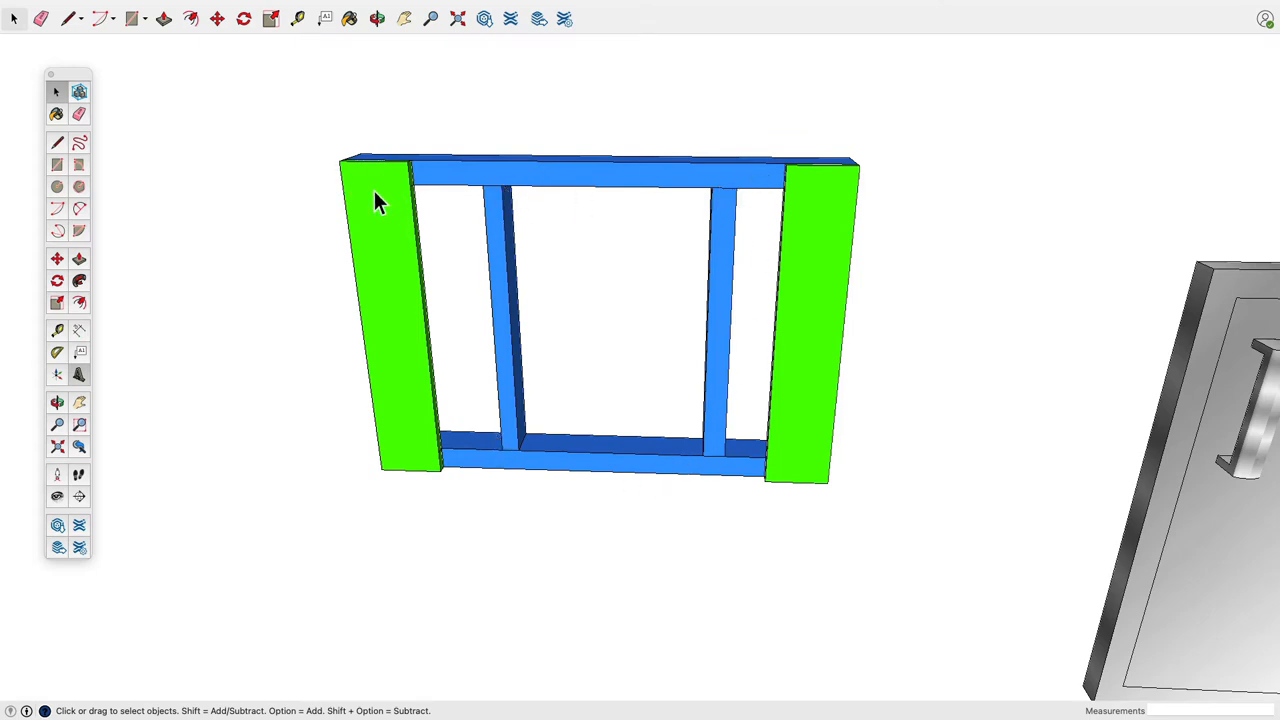
mouse_move(835, 197)
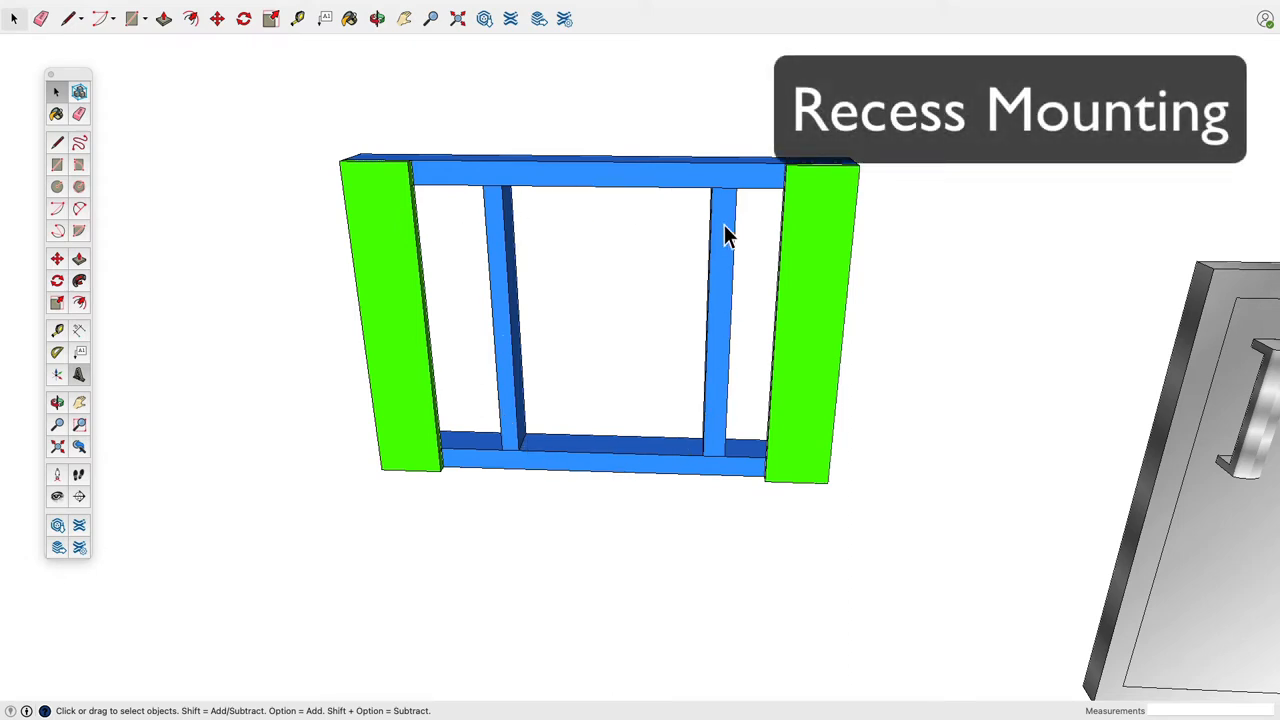
mouse_move(583, 315)
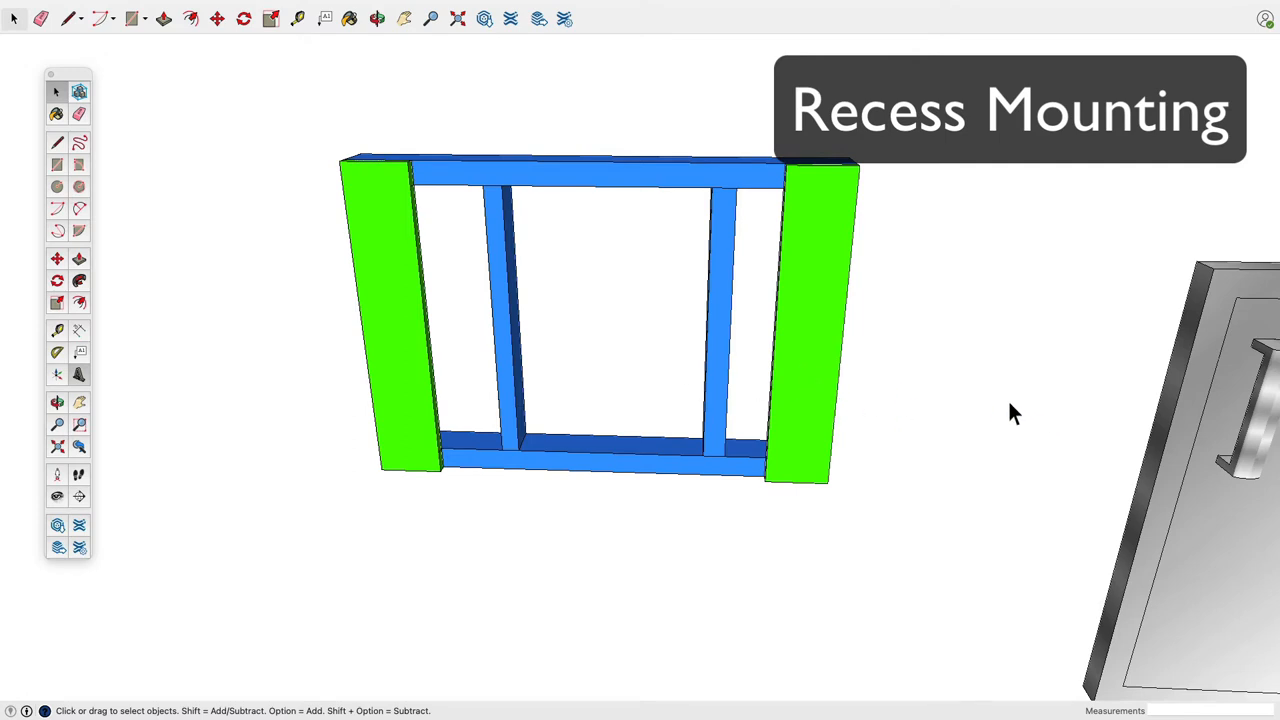
mouse_move(855, 200)
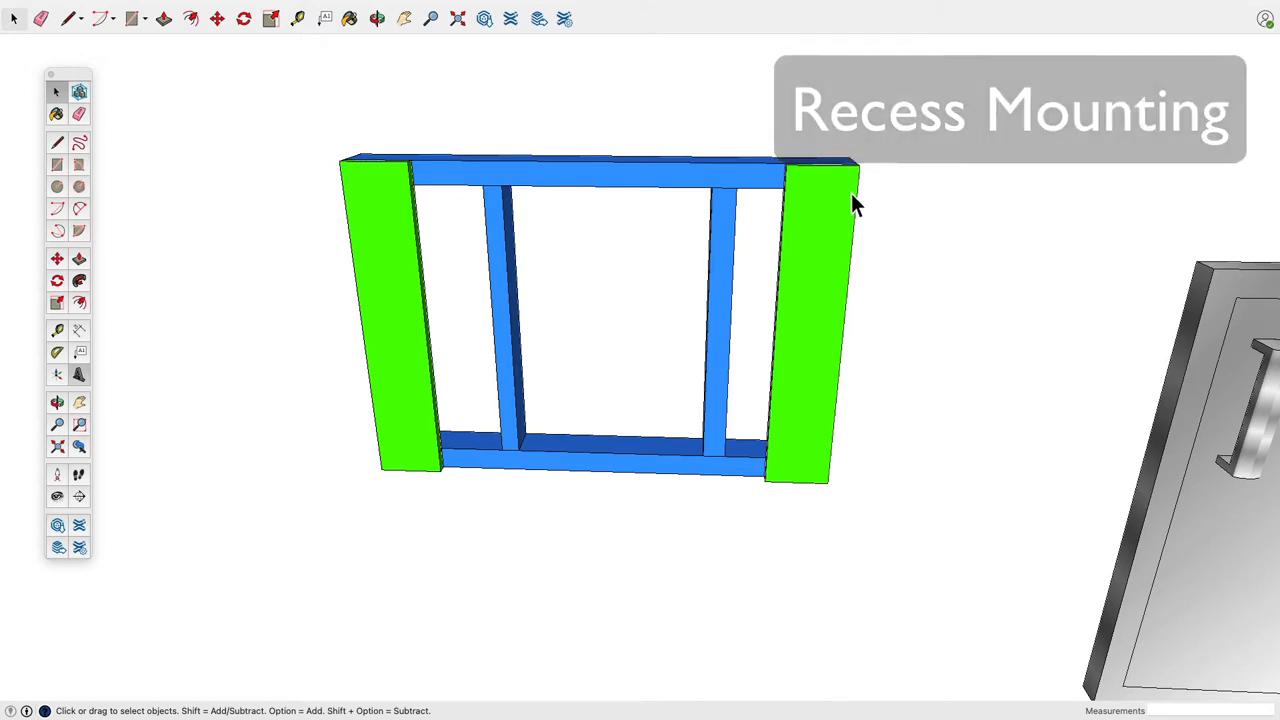
mouse_move(977, 205)
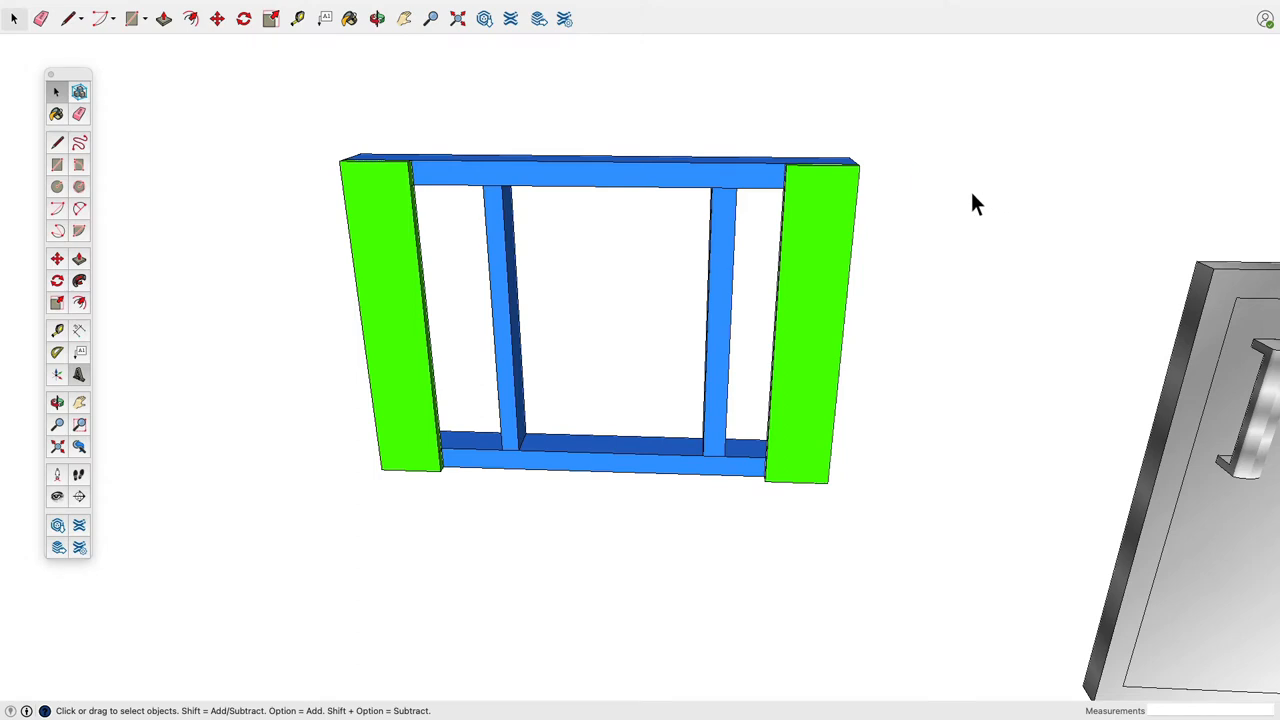
mouse_move(1193, 338)
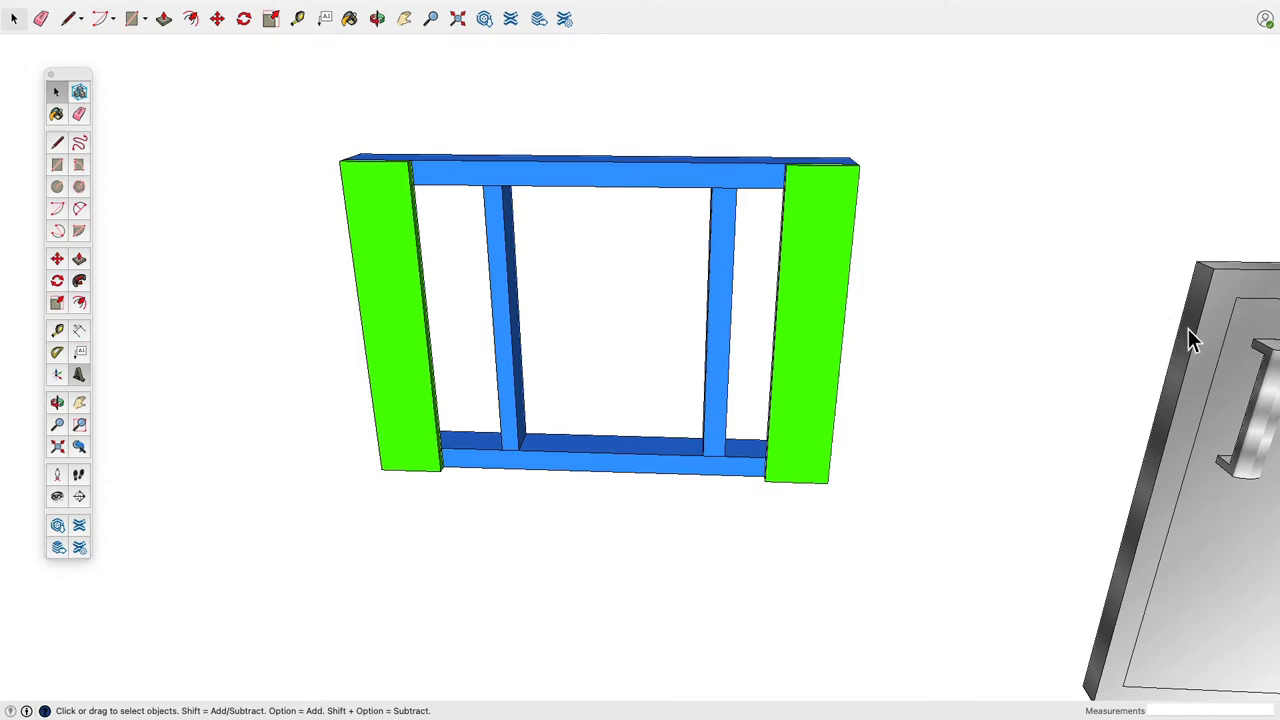
mouse_move(192, 231)
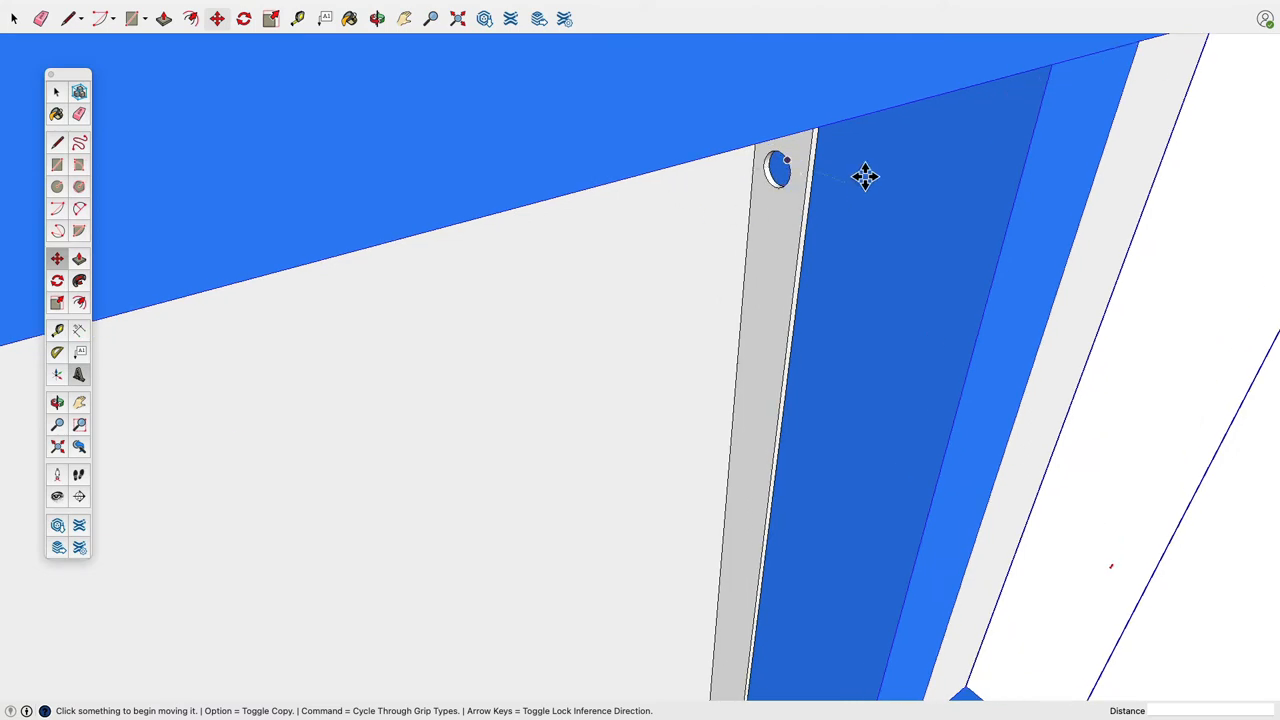
mouse_move(830, 168)
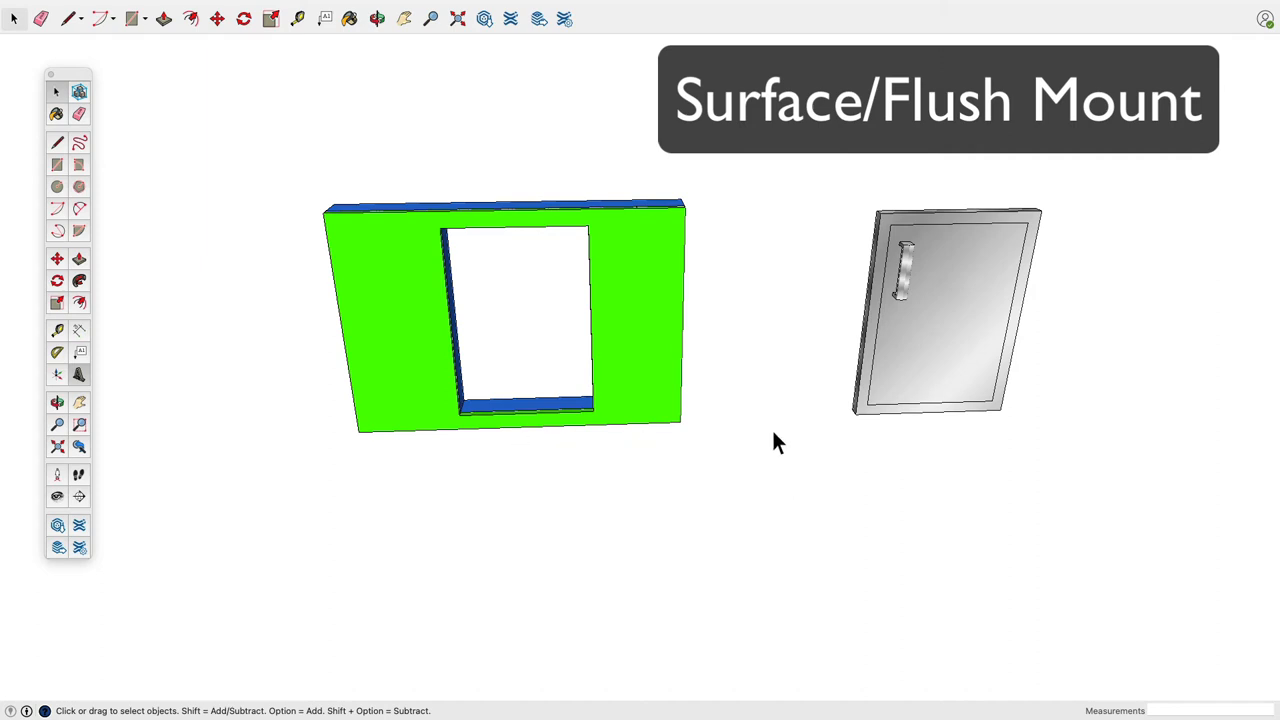
mouse_move(862, 280)
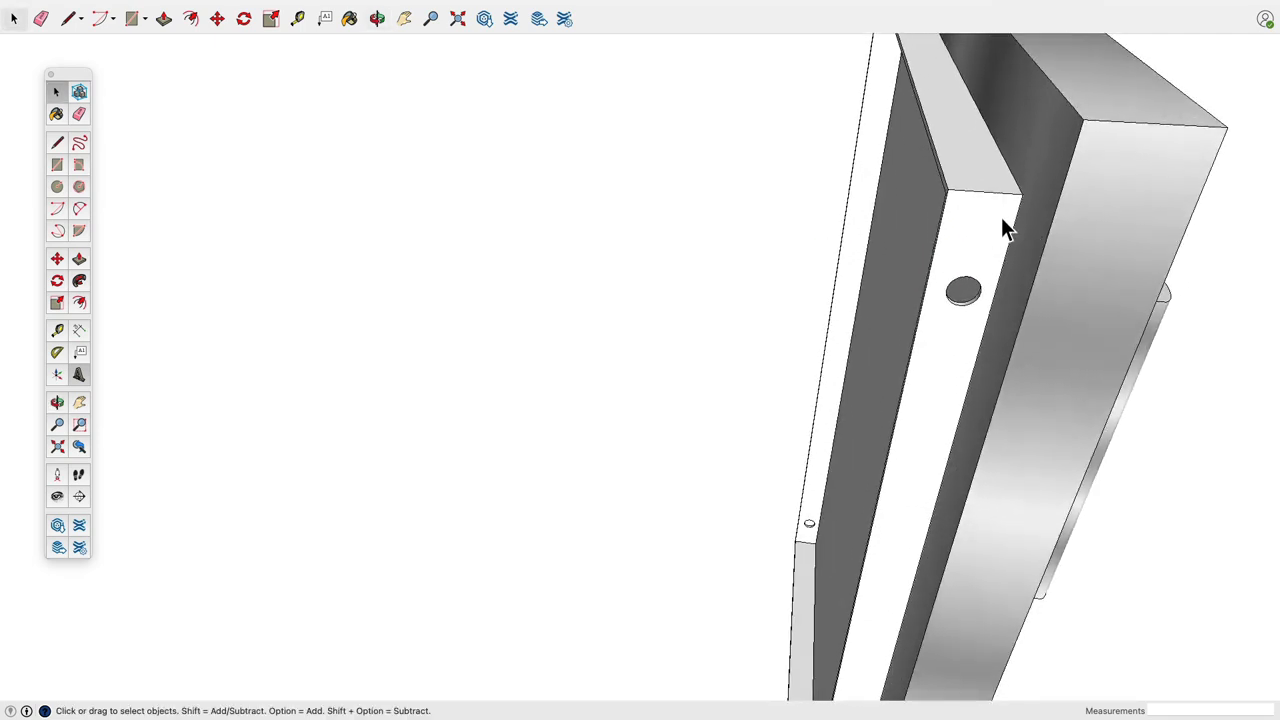
mouse_move(950, 258)
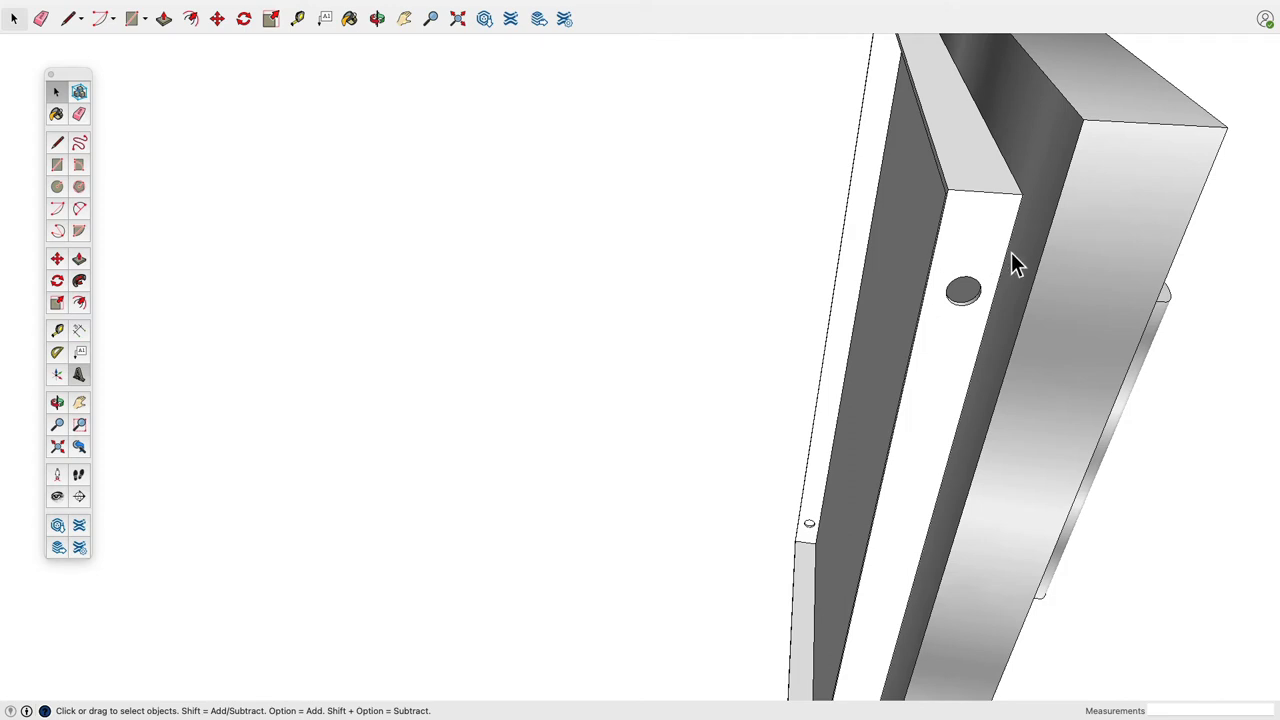
mouse_move(1008, 278)
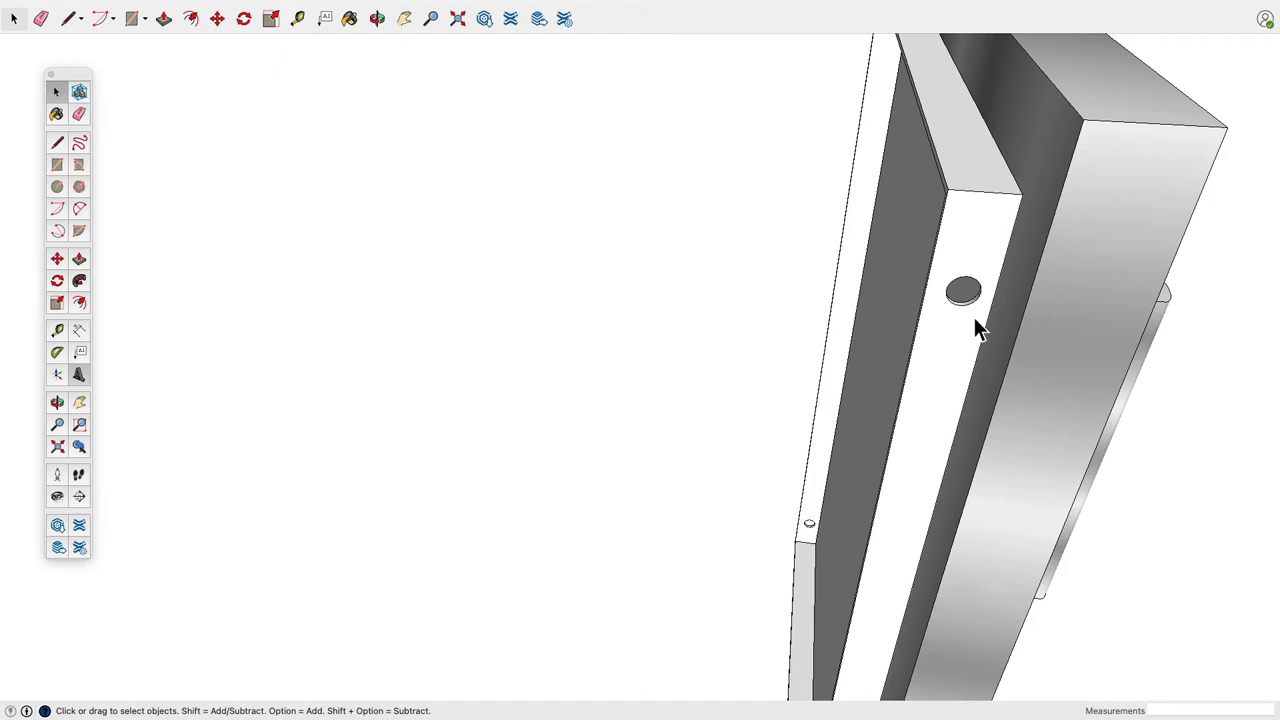
mouse_move(1003, 355)
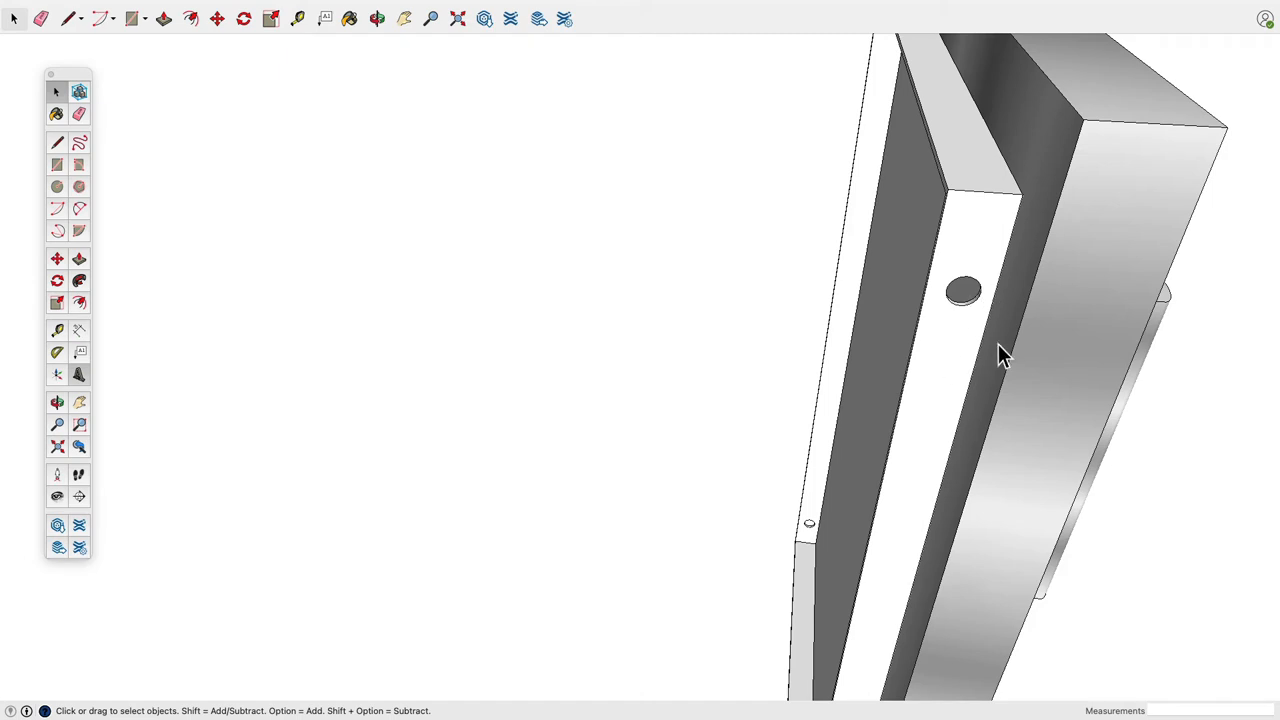
mouse_move(890, 333)
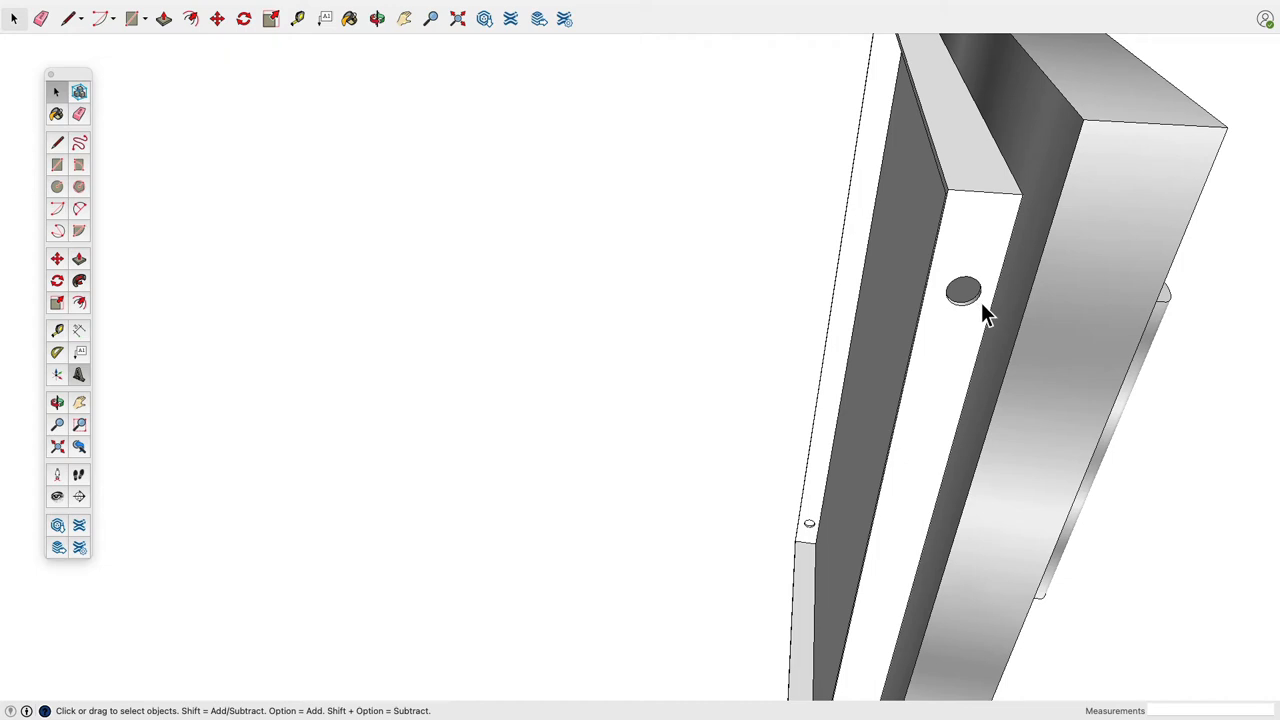
mouse_move(1037, 385)
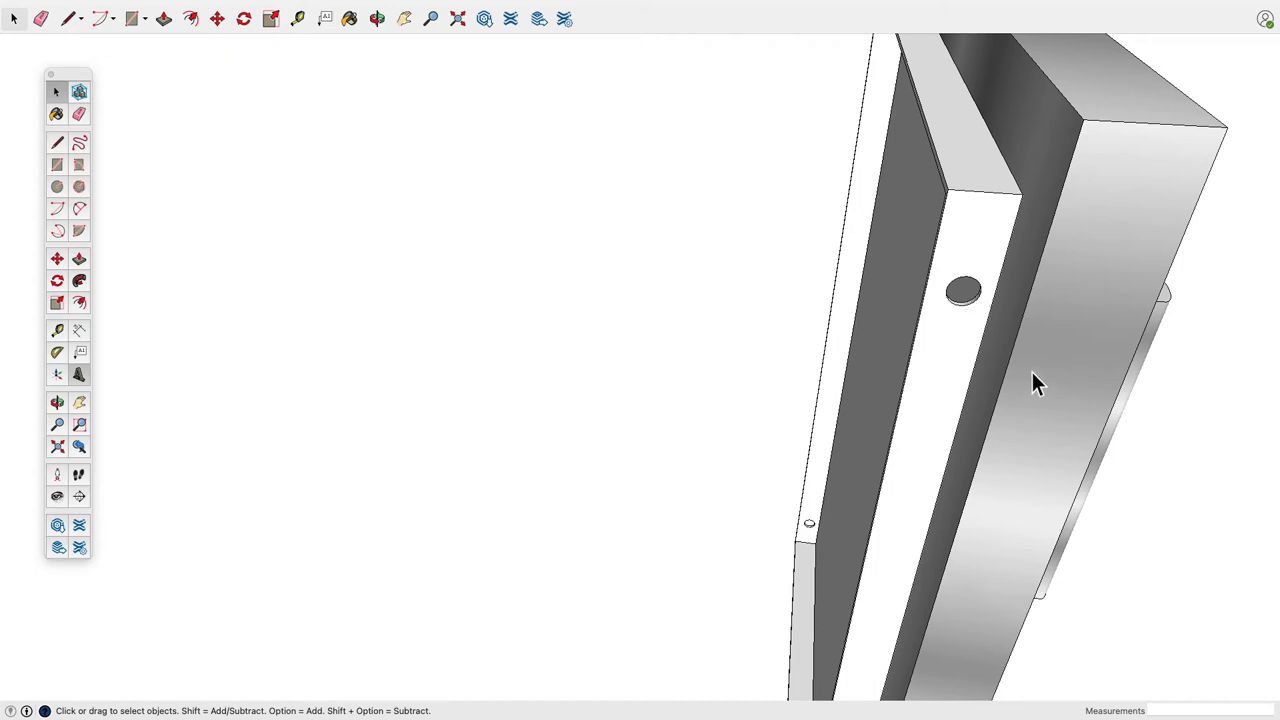
mouse_move(965, 305)
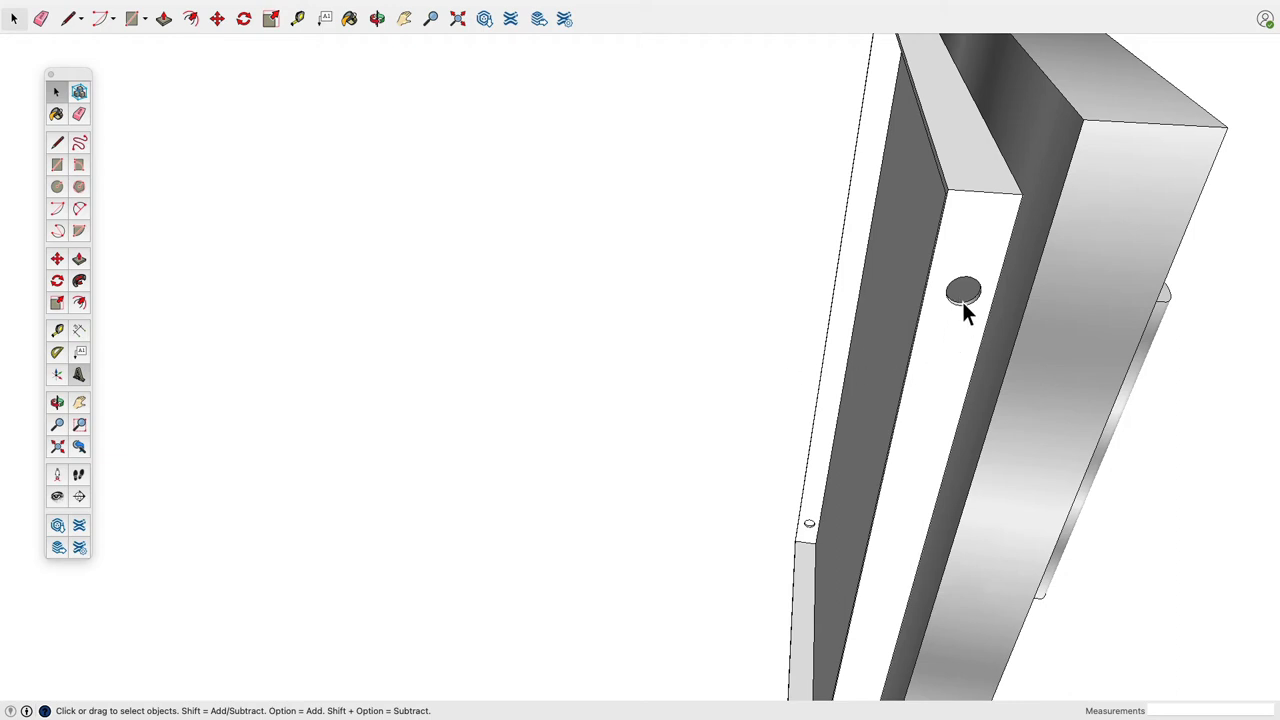
mouse_move(973, 322)
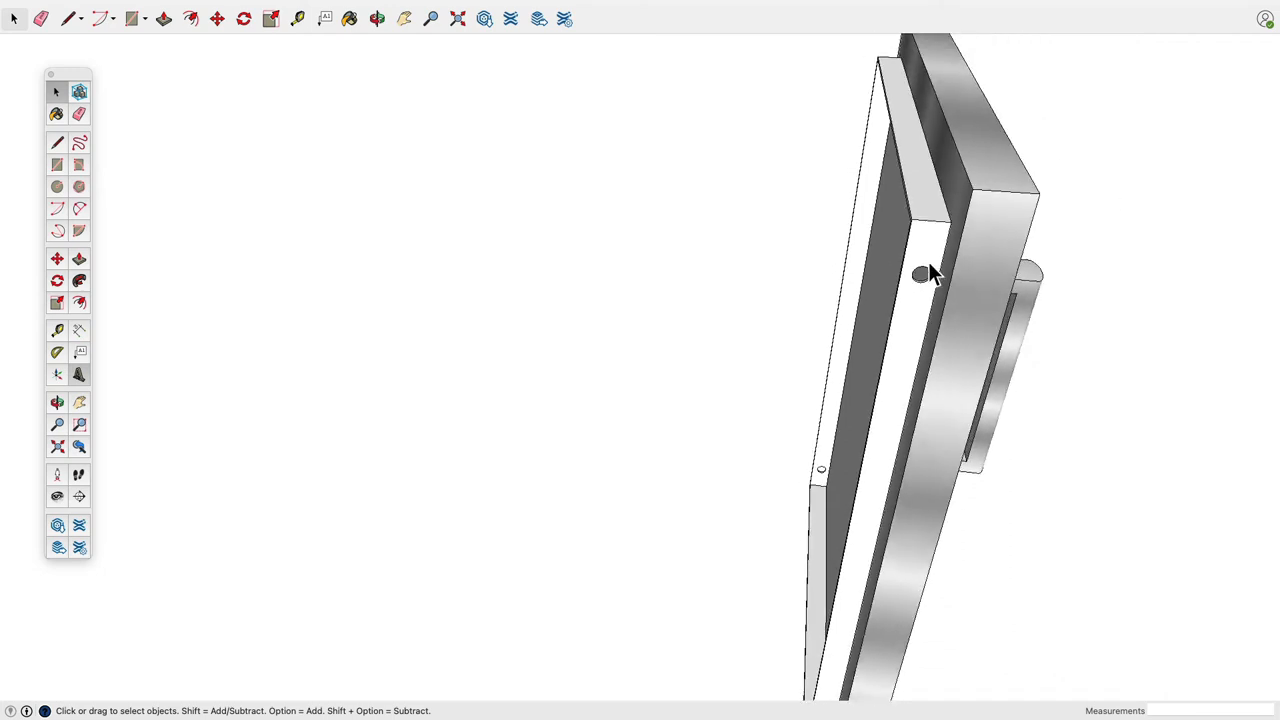
mouse_move(962, 243)
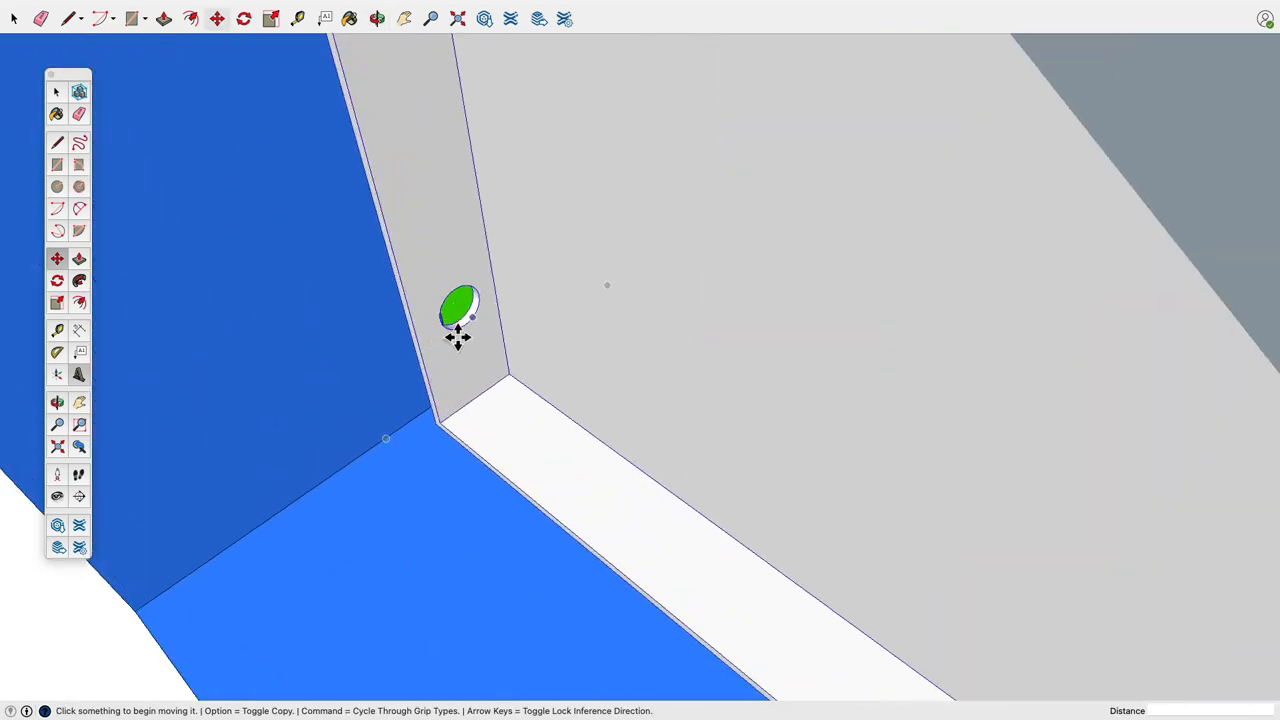
mouse_move(460, 328)
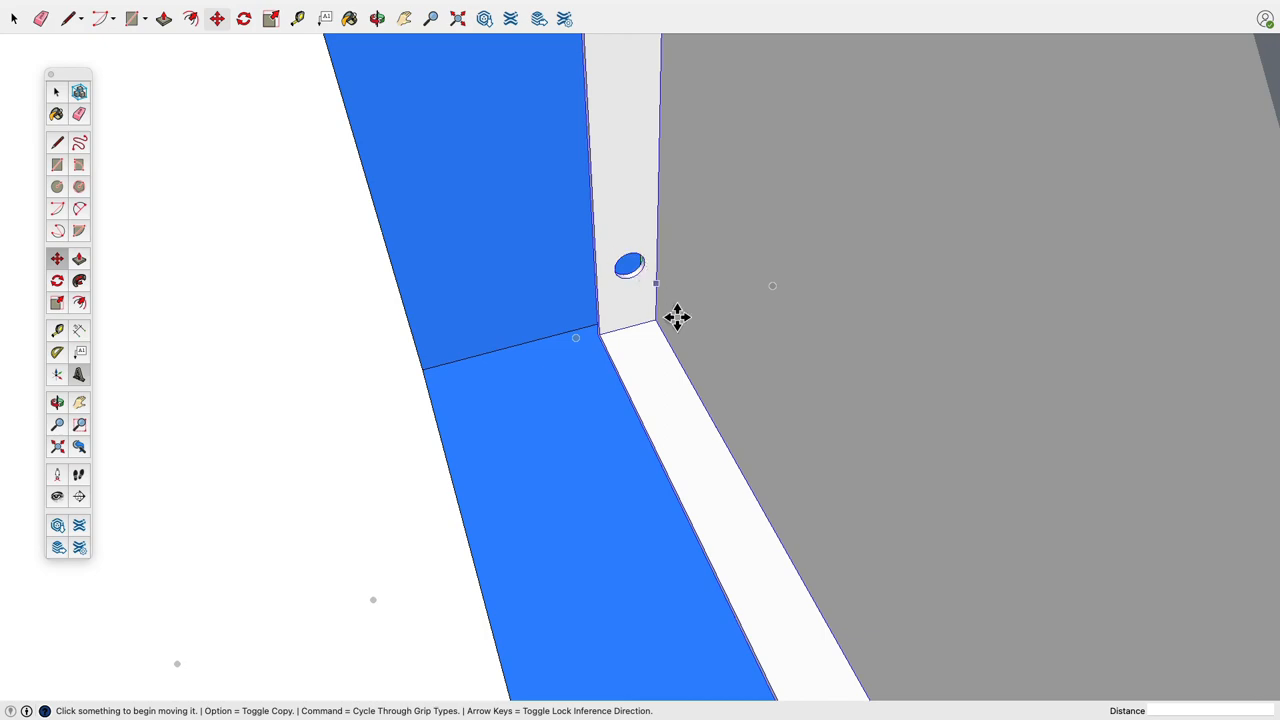
mouse_move(629, 264)
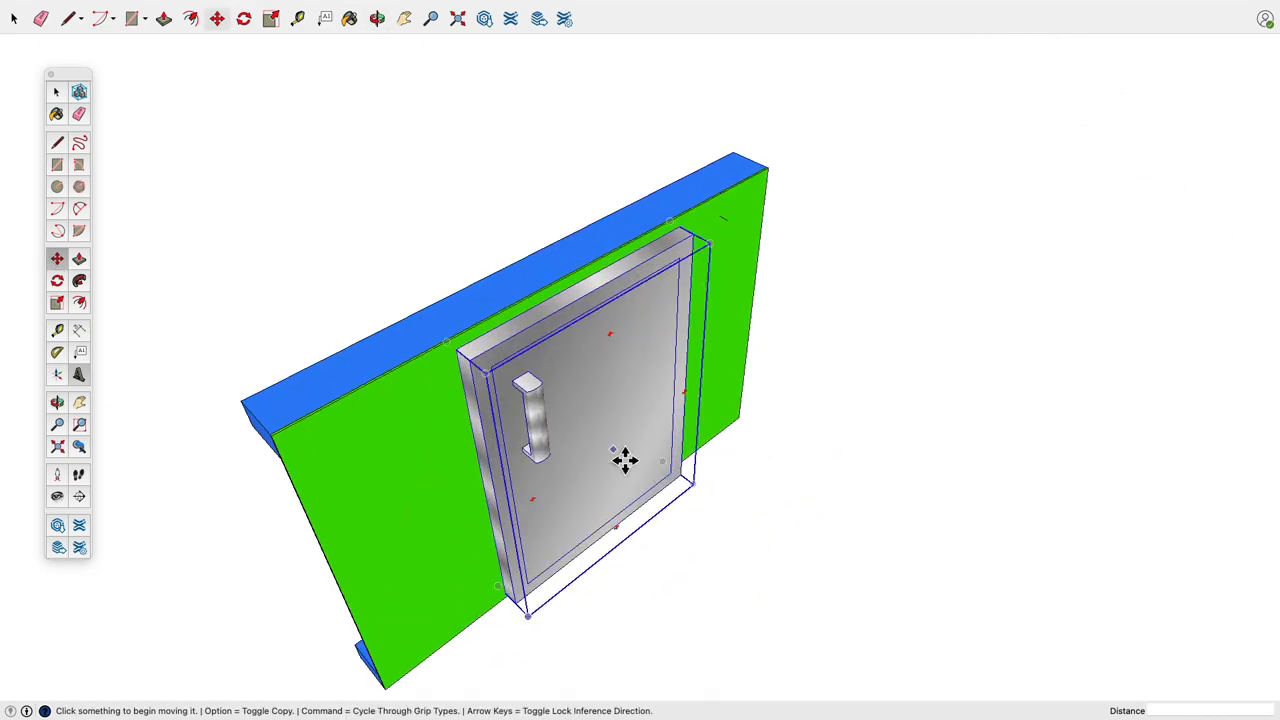
Pull the green front cladding face out 25.2 mm from the blue frame
left_click_drag(625, 460, 950, 500)
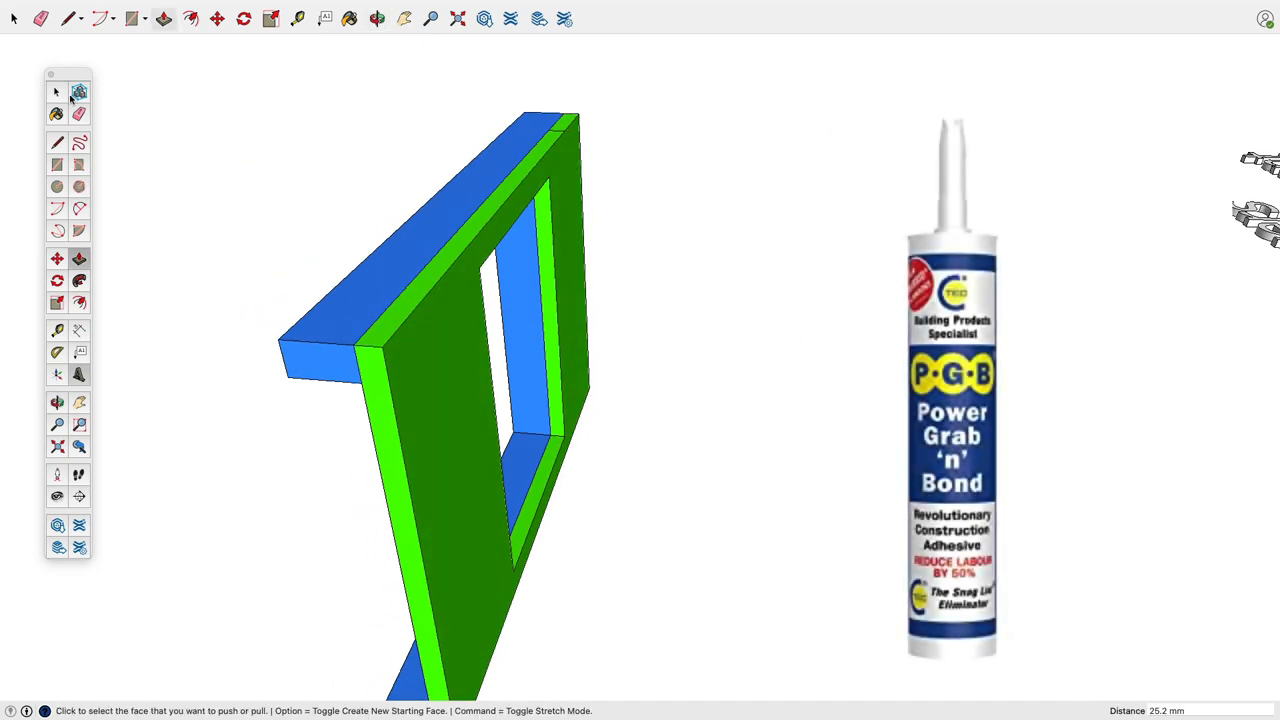
left_click(56, 91)
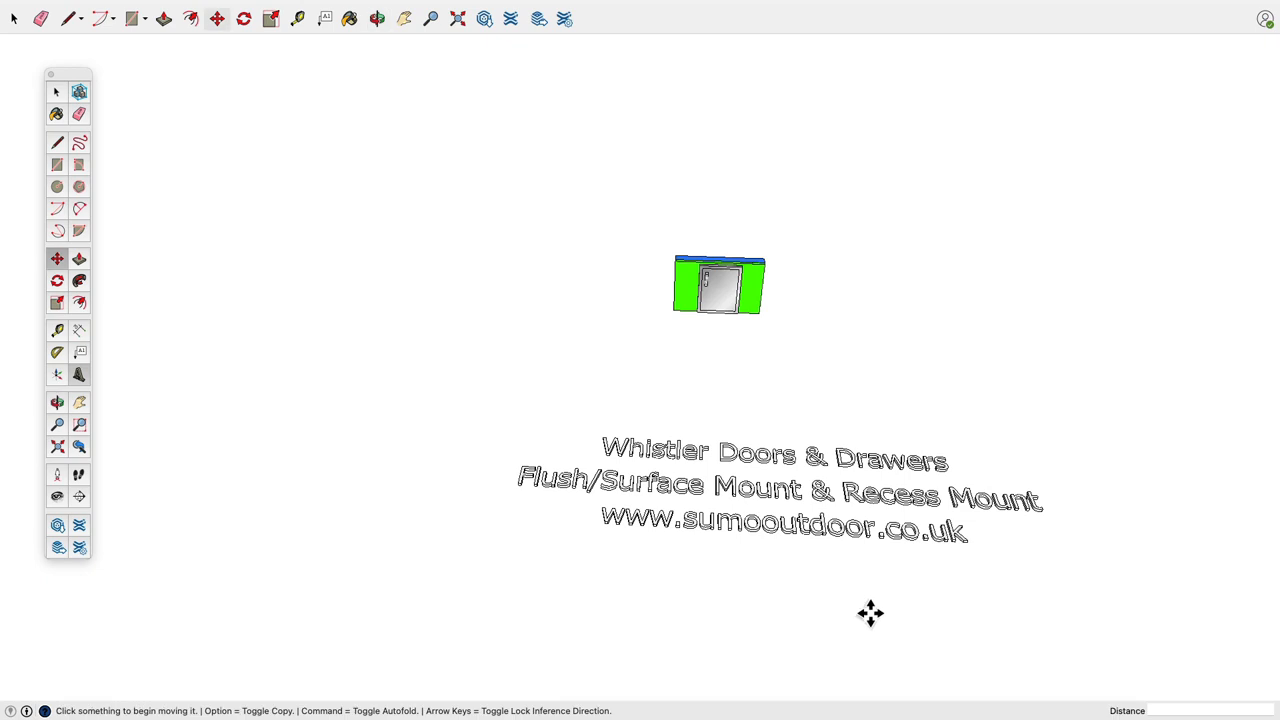
mouse_move(898, 610)
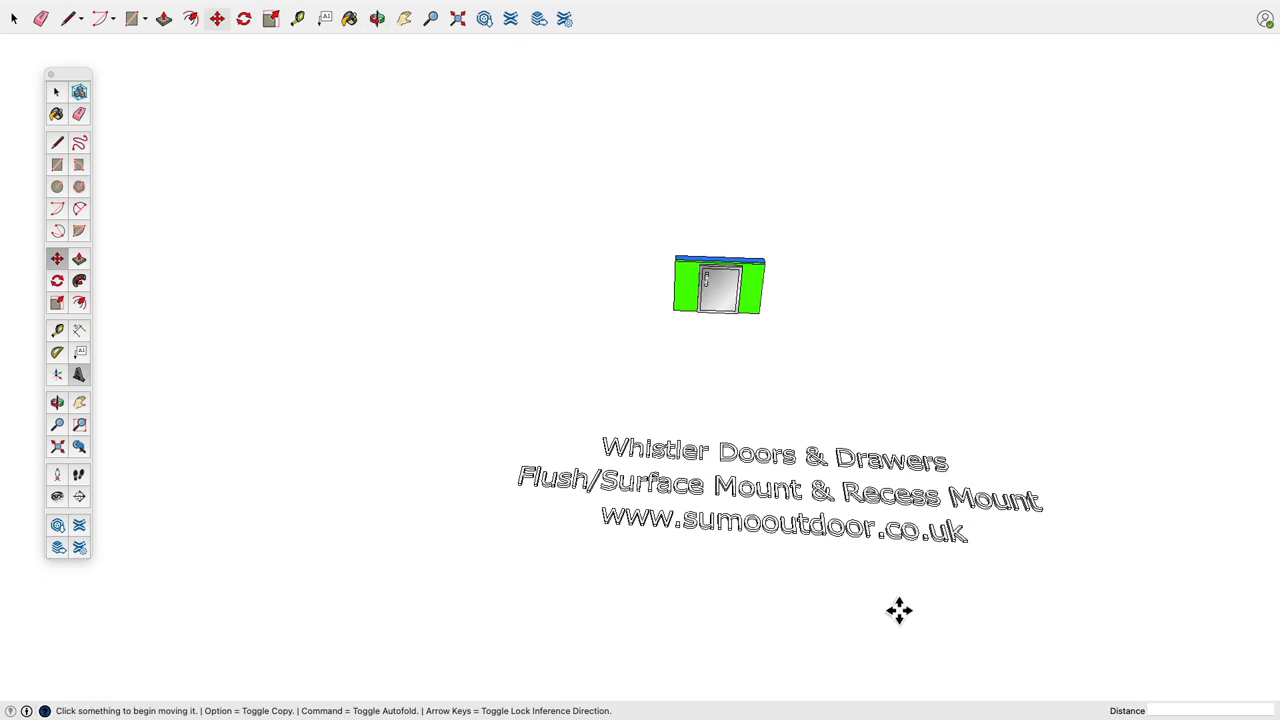
mouse_move(938, 518)
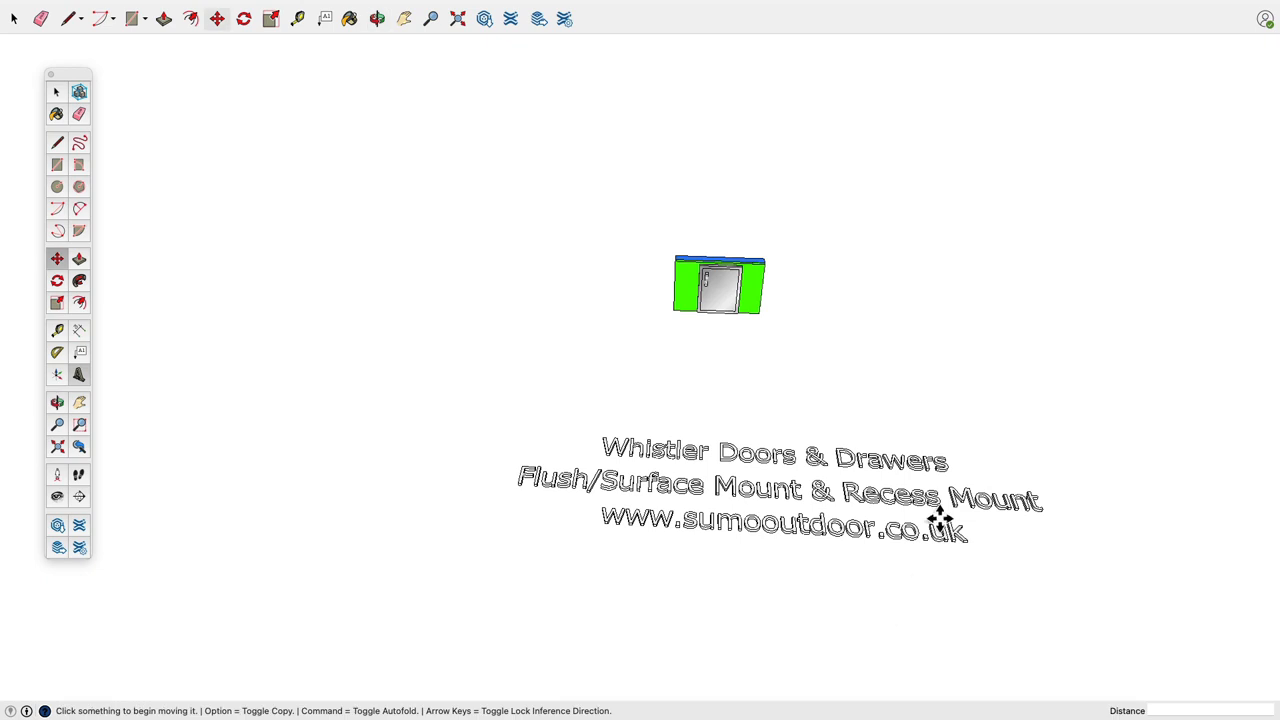
mouse_move(1015, 372)
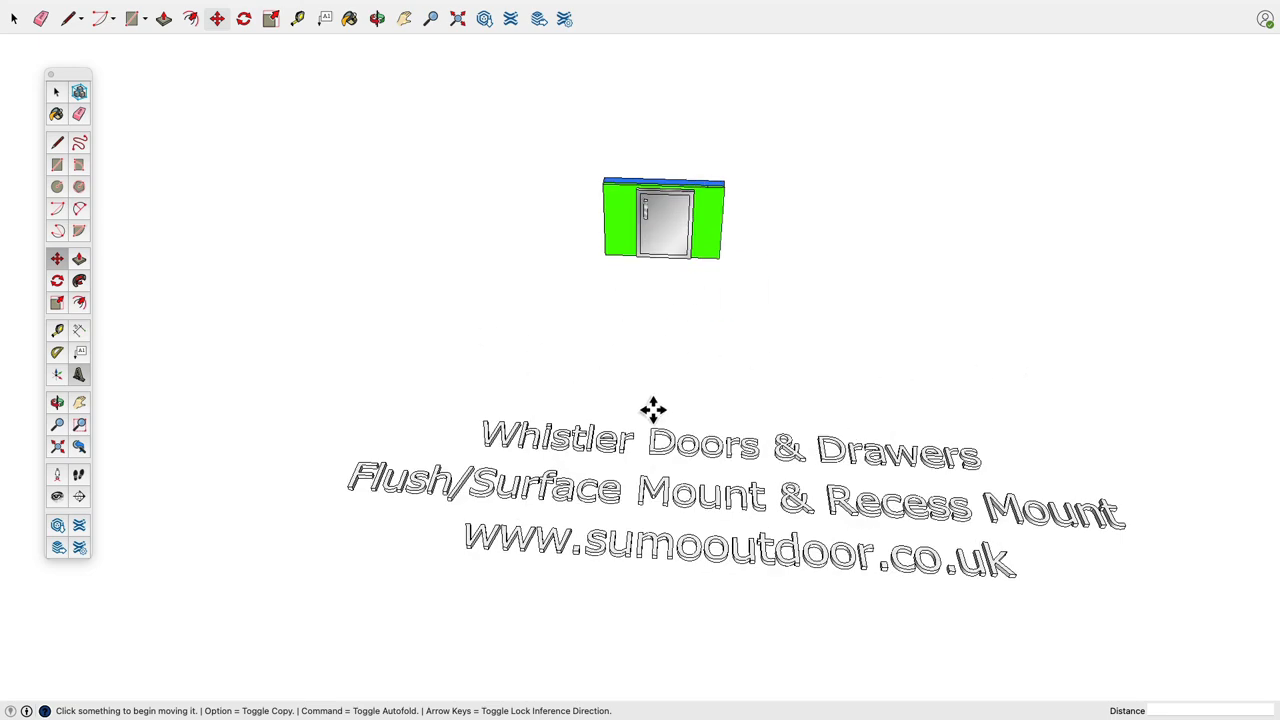
mouse_move(1063, 367)
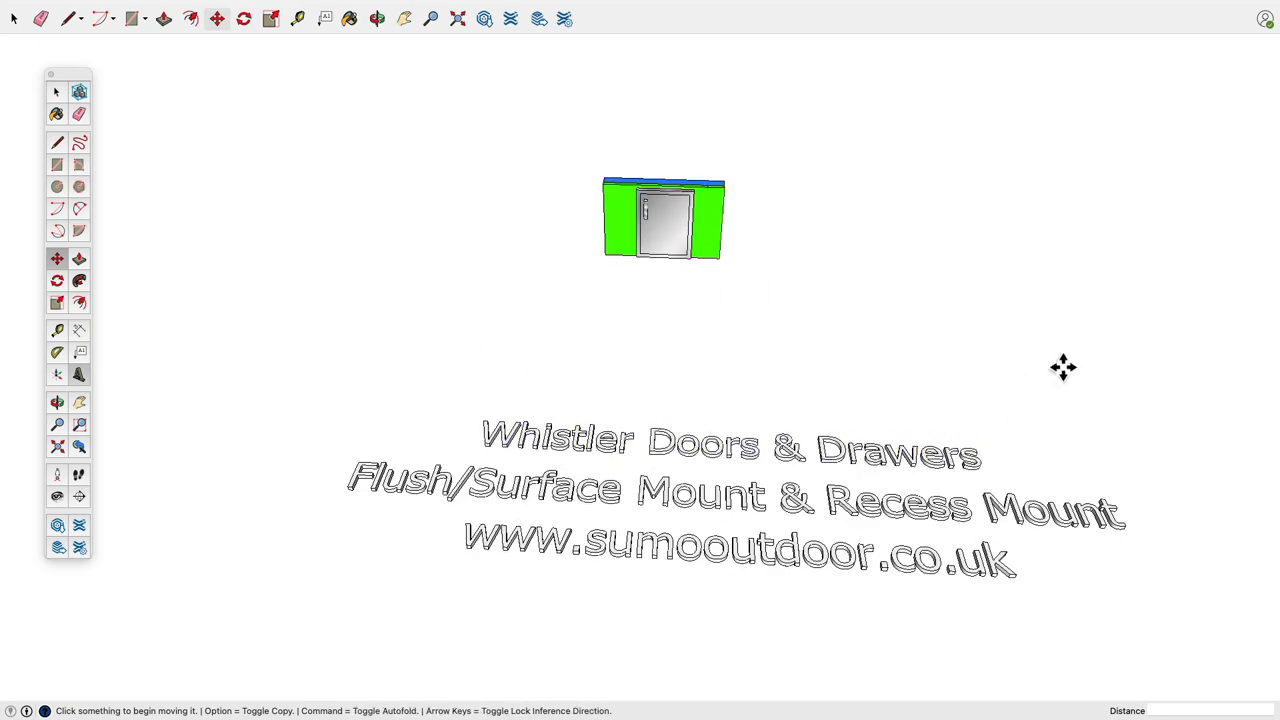